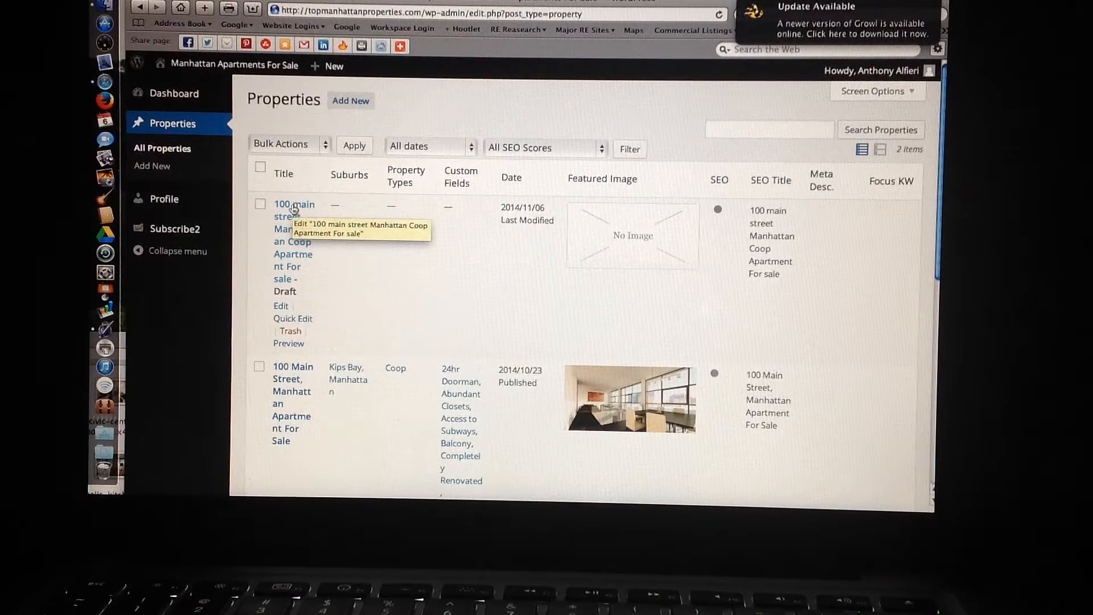
Open the draft '100 main street Manhattan Coop Apartment For sale' listing's Edit Property page
left_click(294, 204)
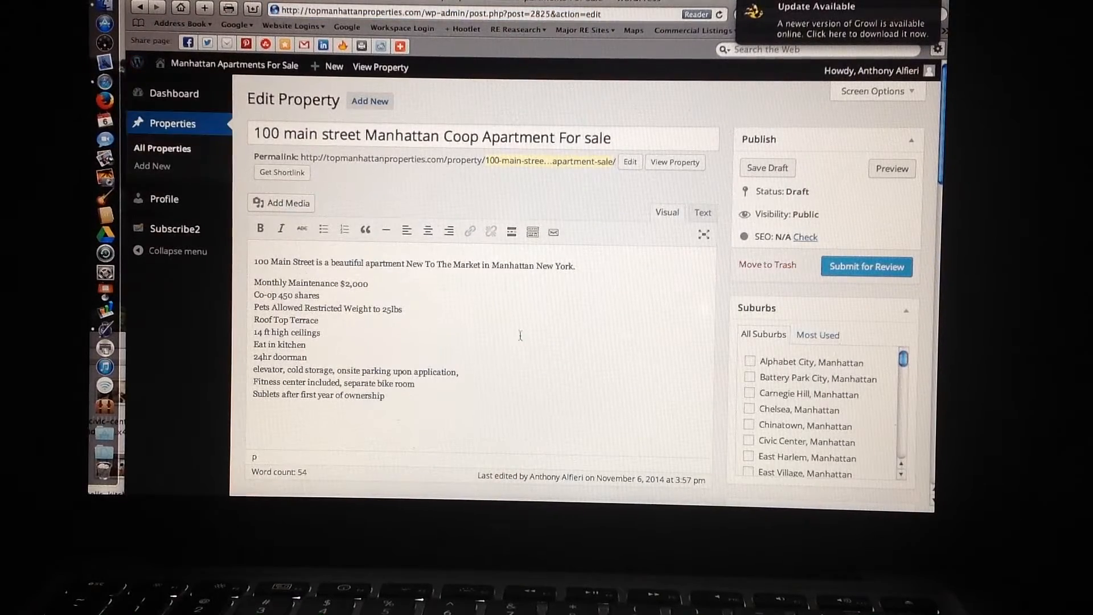
mouse_move(533, 232)
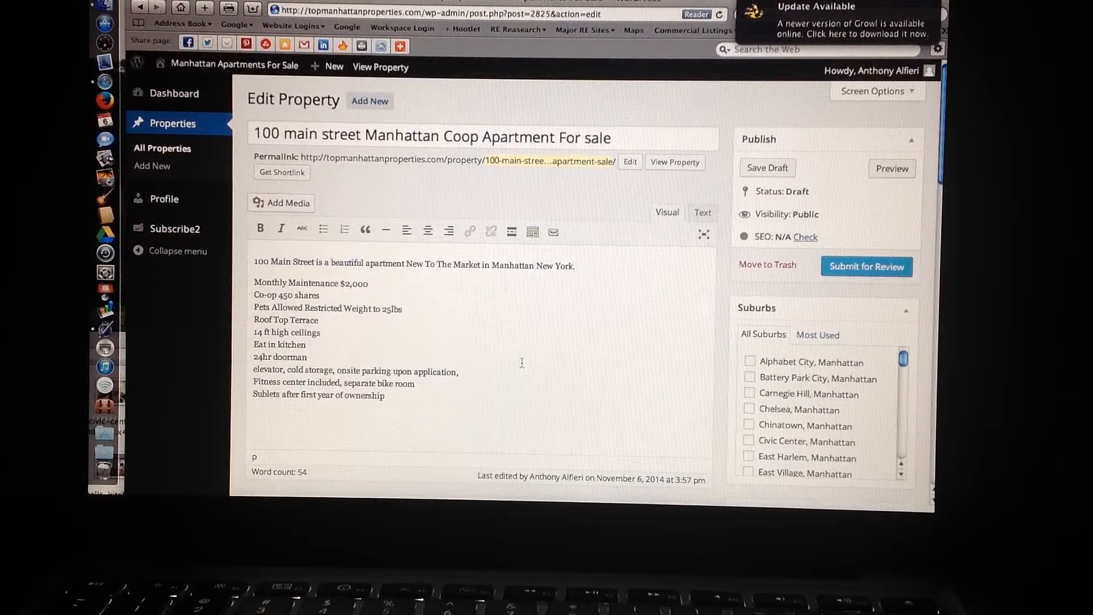
Scroll down the page while the draft Coop listing is shown
scroll("down", 3)
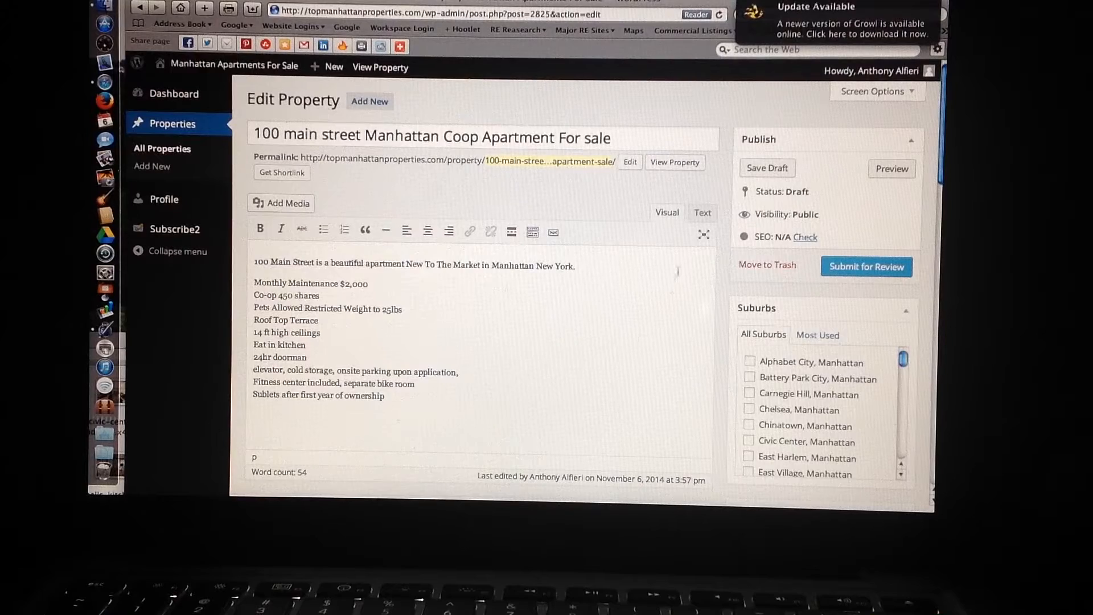
mouse_move(667, 311)
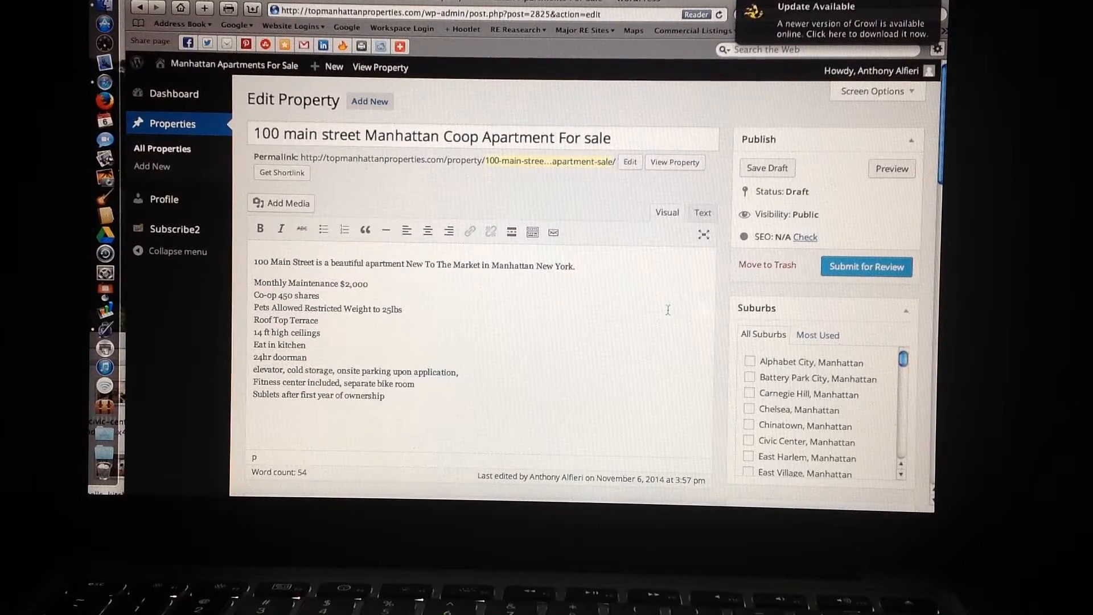
mouse_move(767, 167)
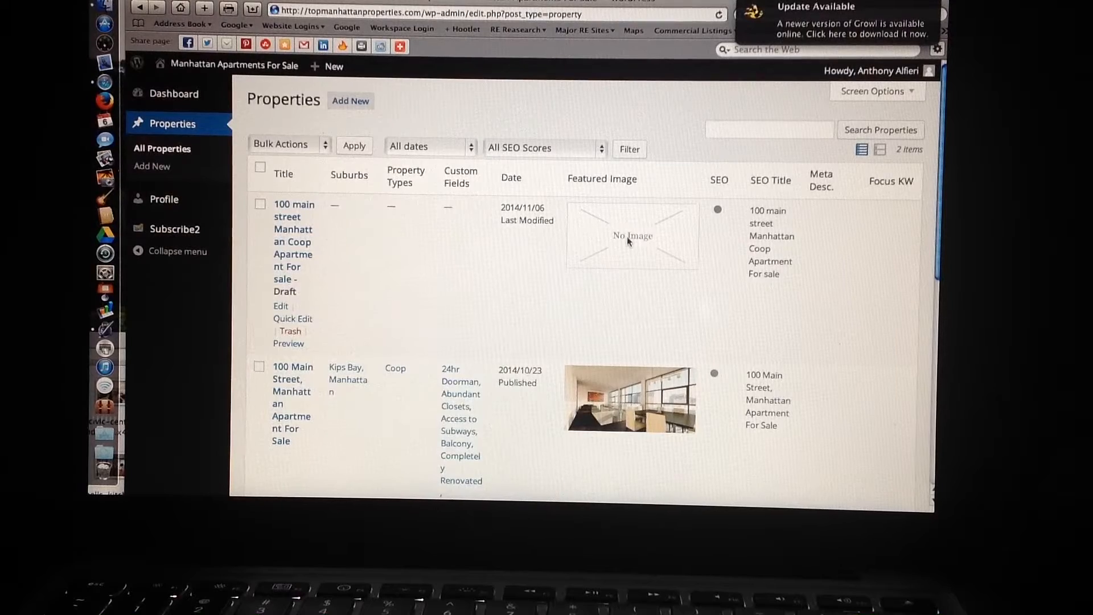
Scroll down the draft Coop listing's Edit Property screen
scroll("down", 3)
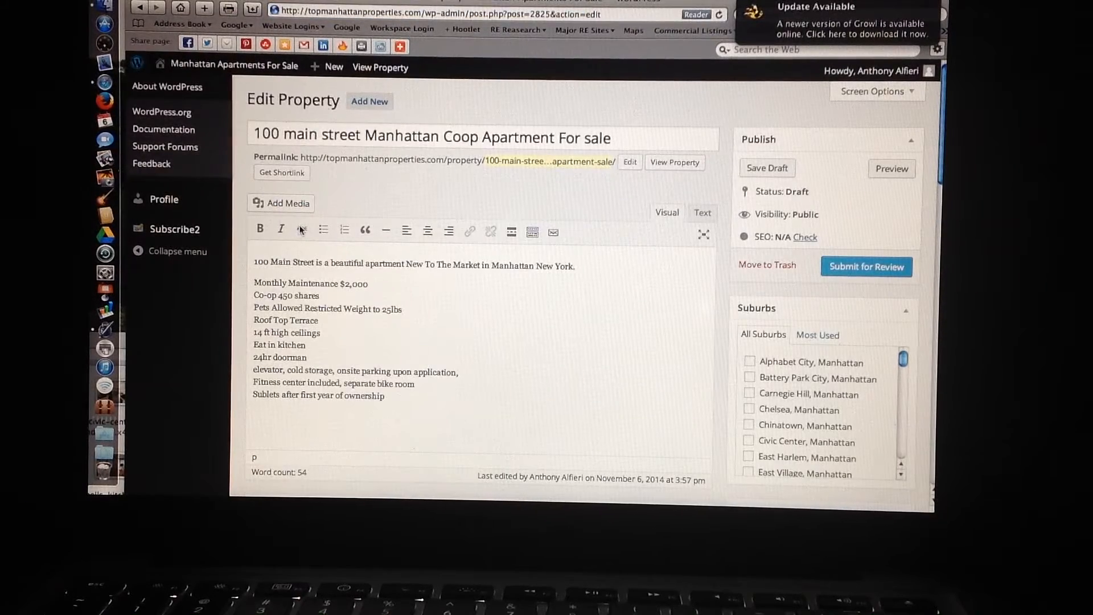
Scroll to the Featured Image box and open the media library image picker
scroll("down", 3)
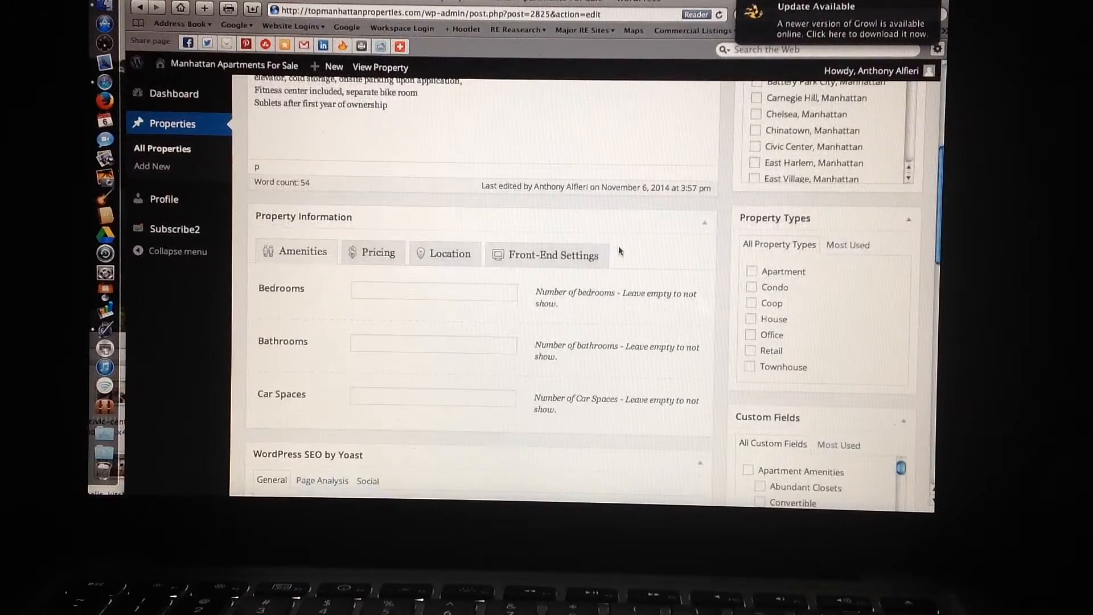
scroll("down", 3)
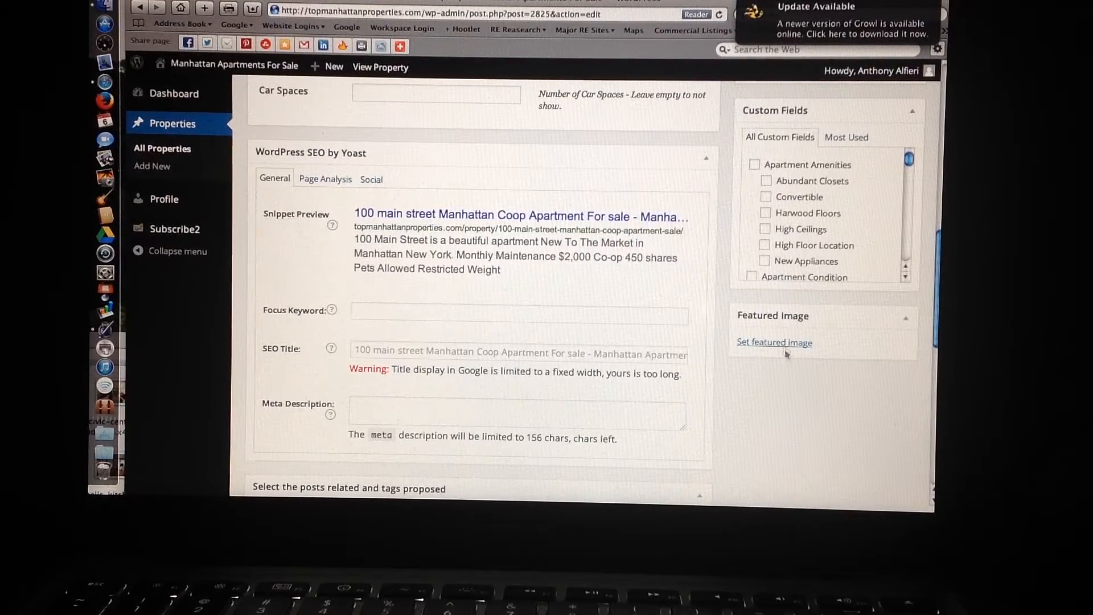
left_click(774, 342)
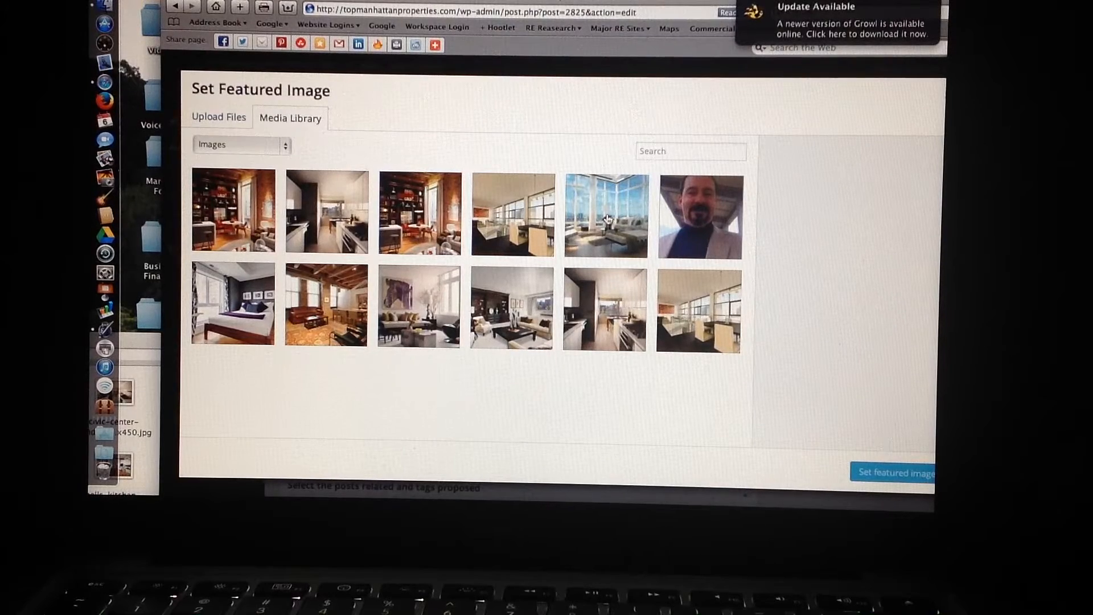
Set the battery-park-properties bright living room photo as the listing's featured image
left_click(604, 213)
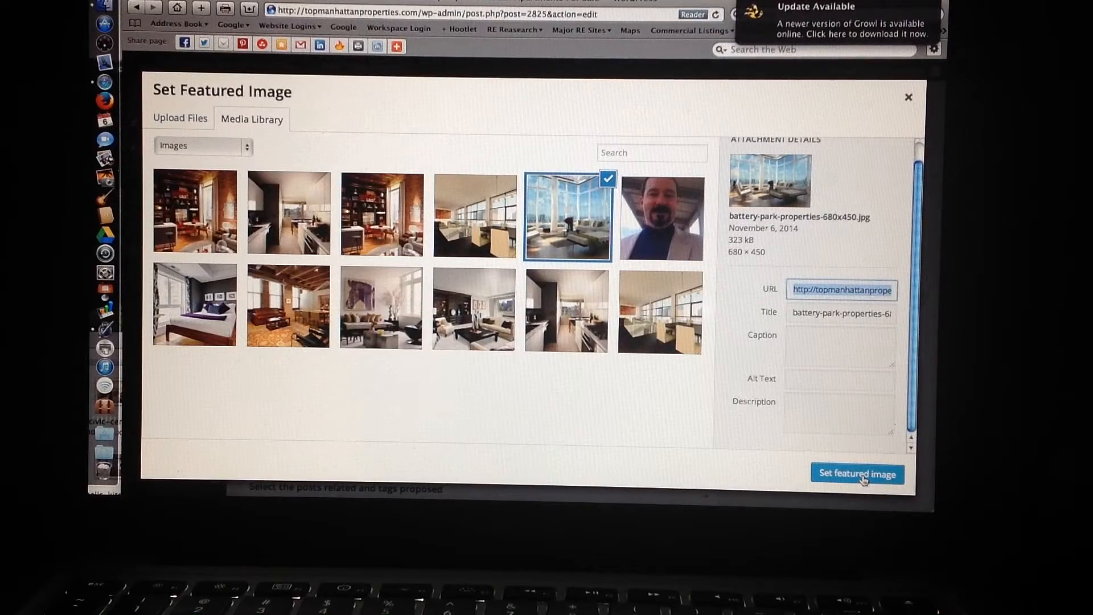
left_click(856, 473)
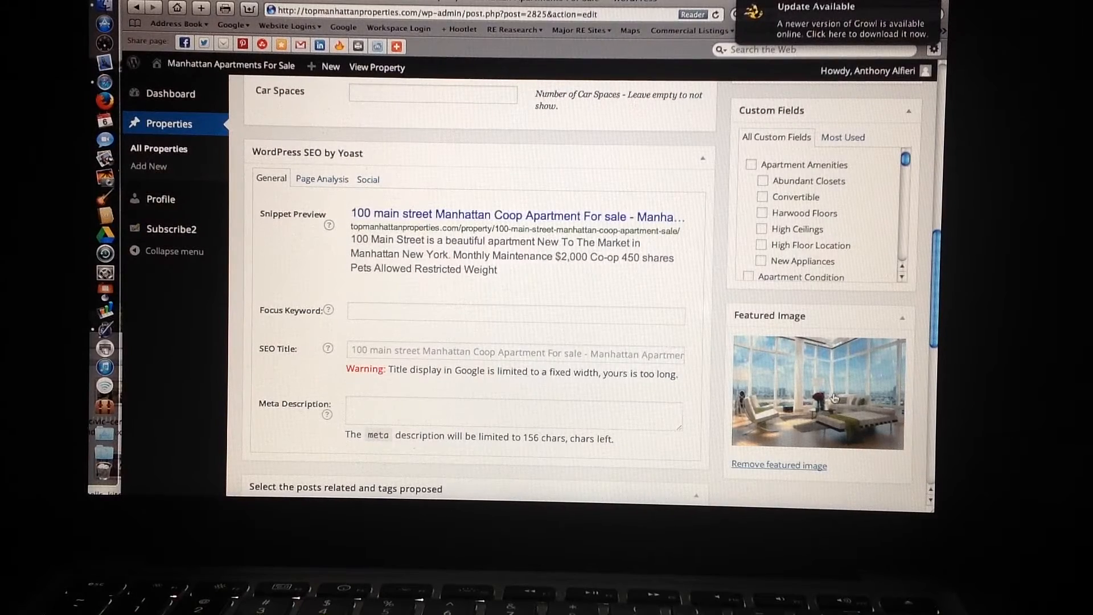
mouse_move(833, 397)
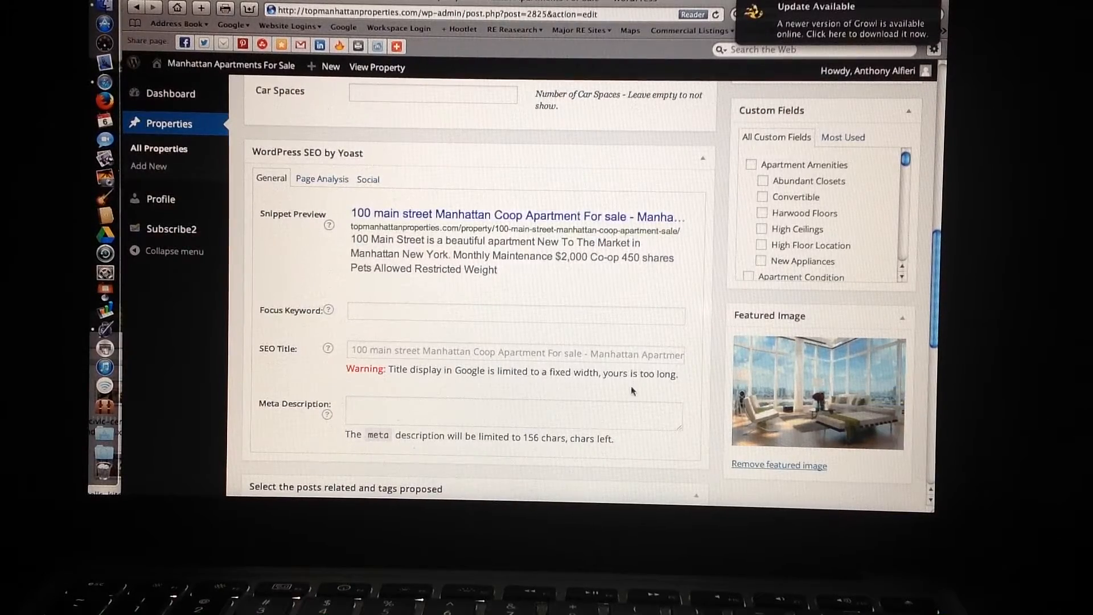
scroll("up", 3)
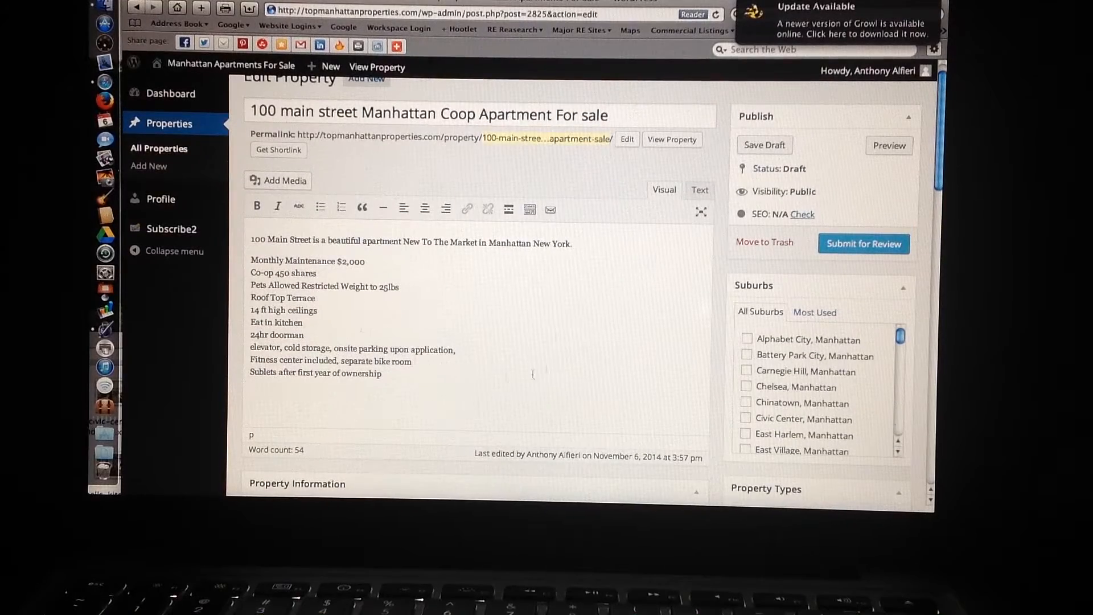
scroll("down", 3)
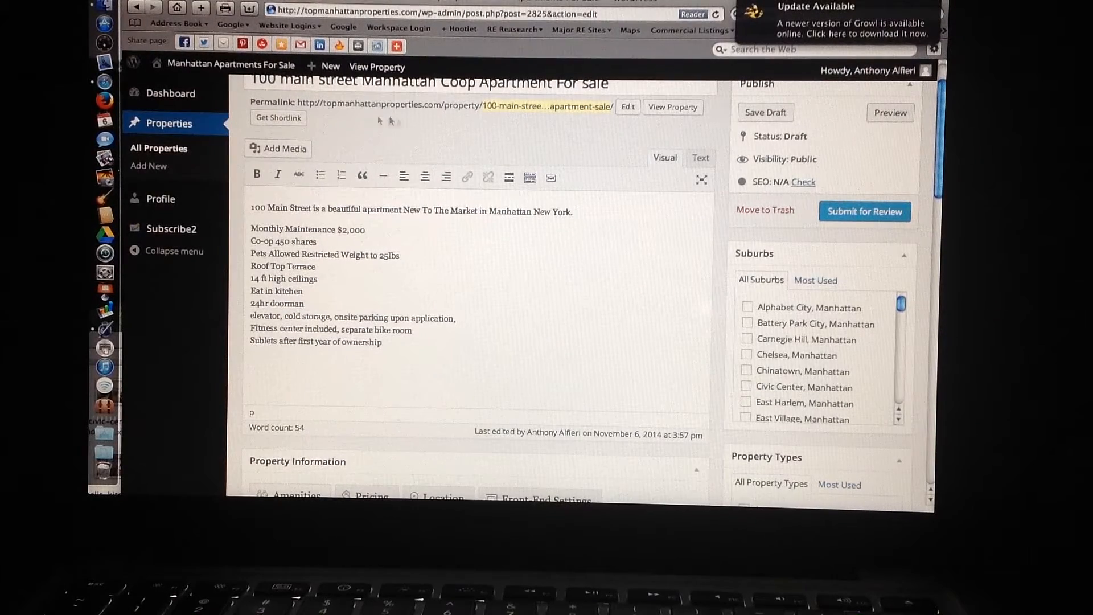
Insert the civic-center-condos kitchen photo into the description, centered at Full Size
left_click(277, 148)
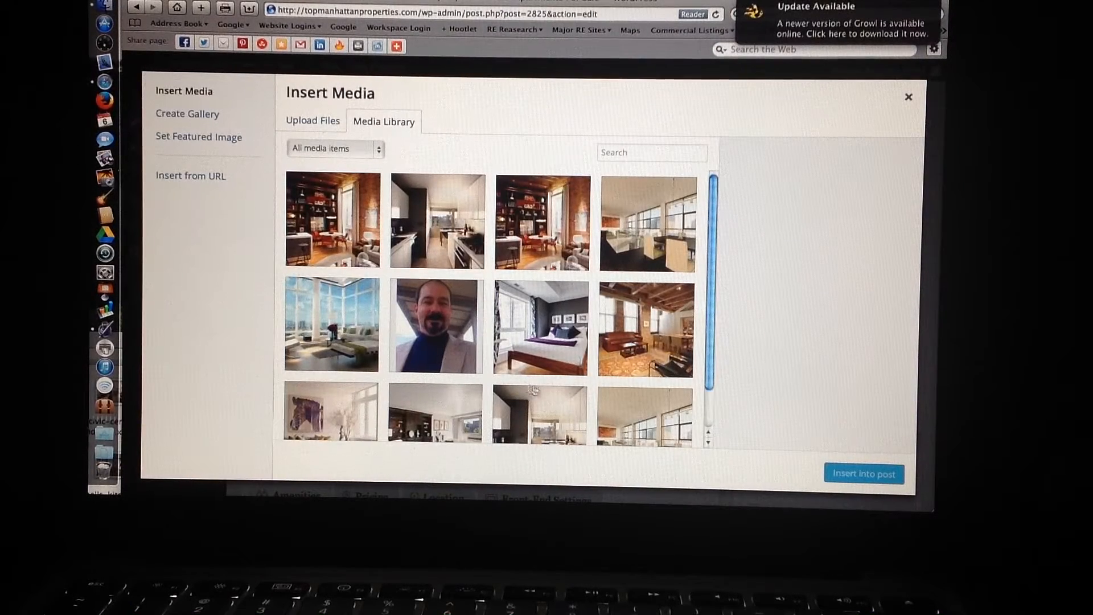
left_click(436, 220)
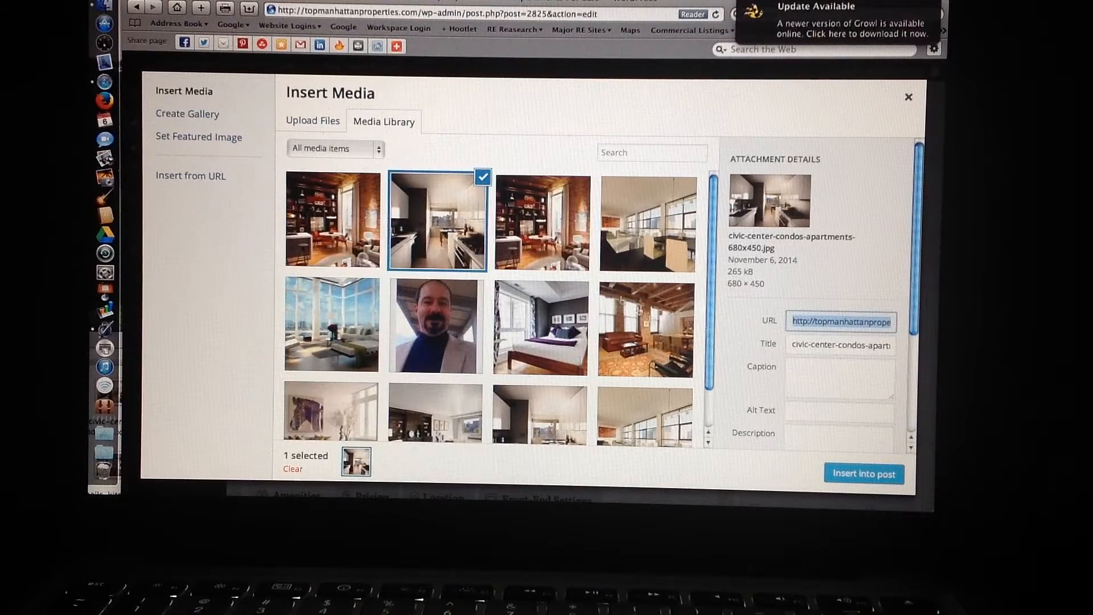
scroll("down", 3)
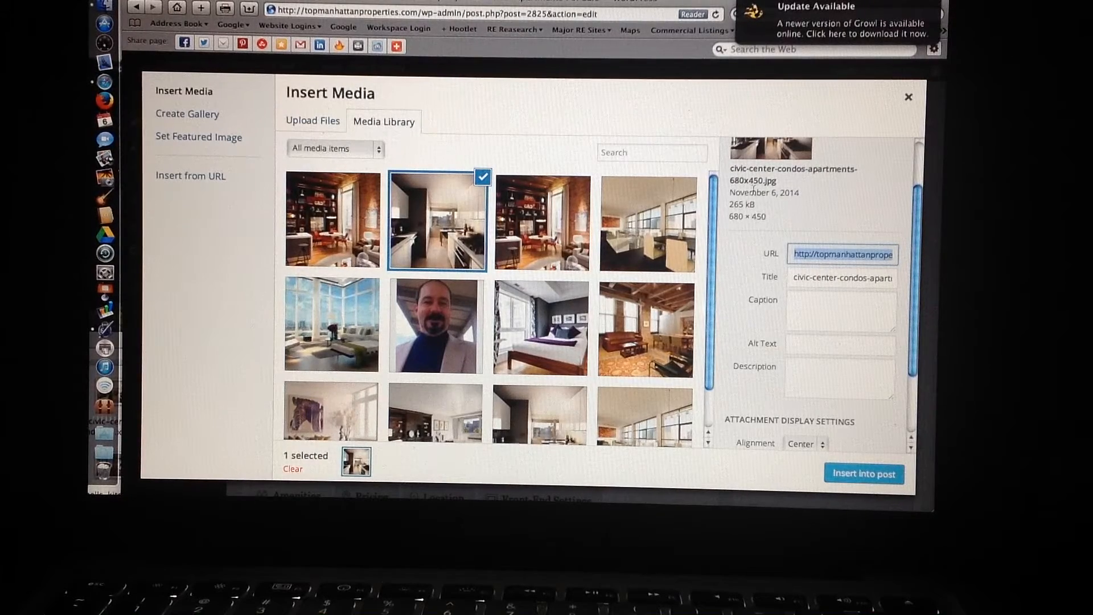
mouse_move(727, 259)
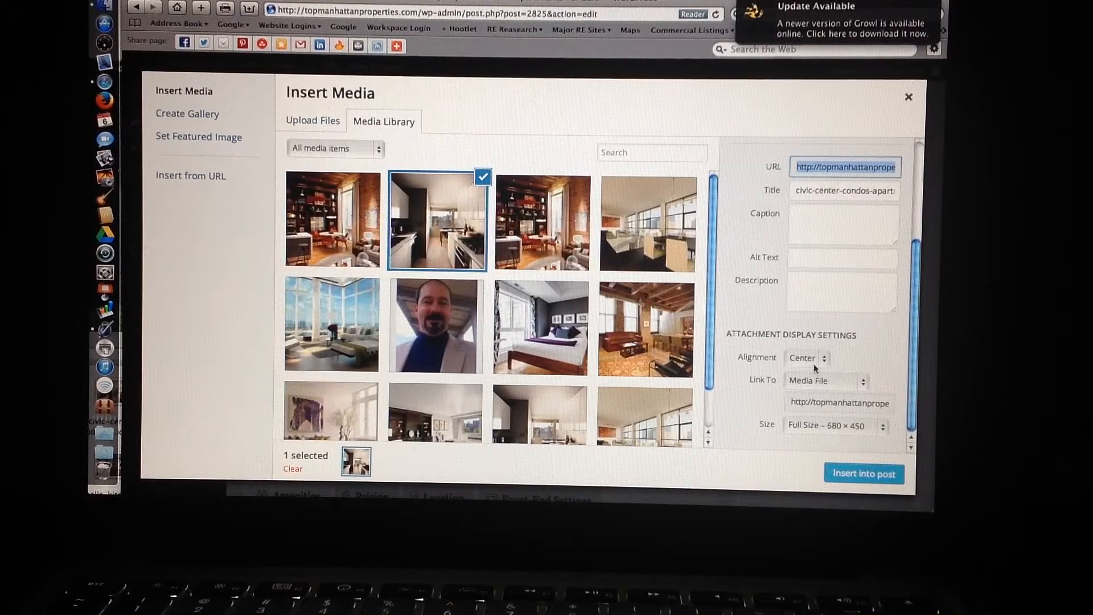
left_click(806, 358)
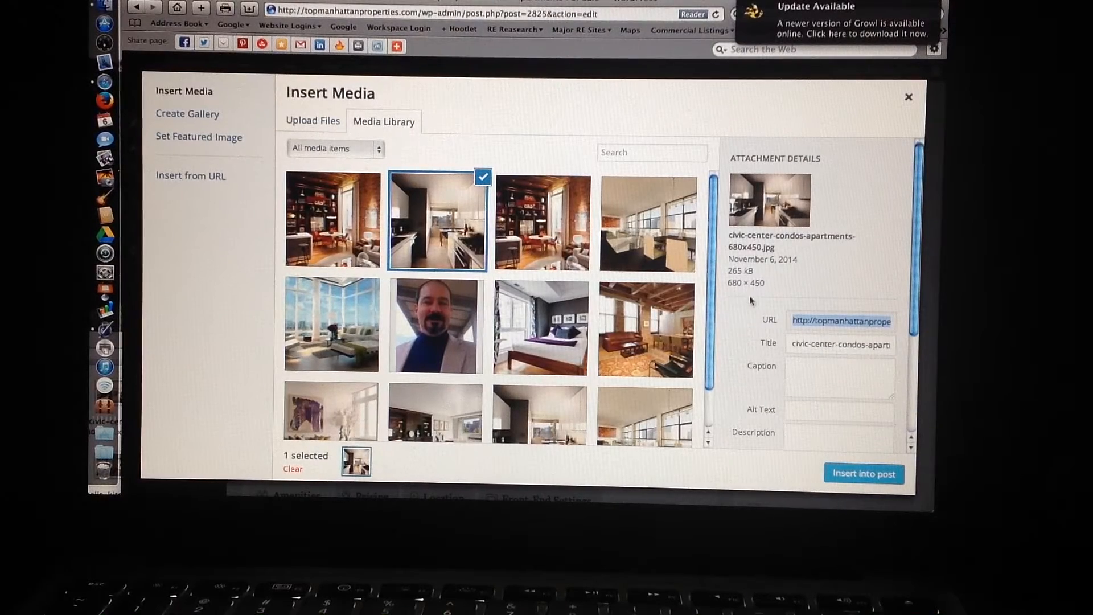
scroll("down", 3)
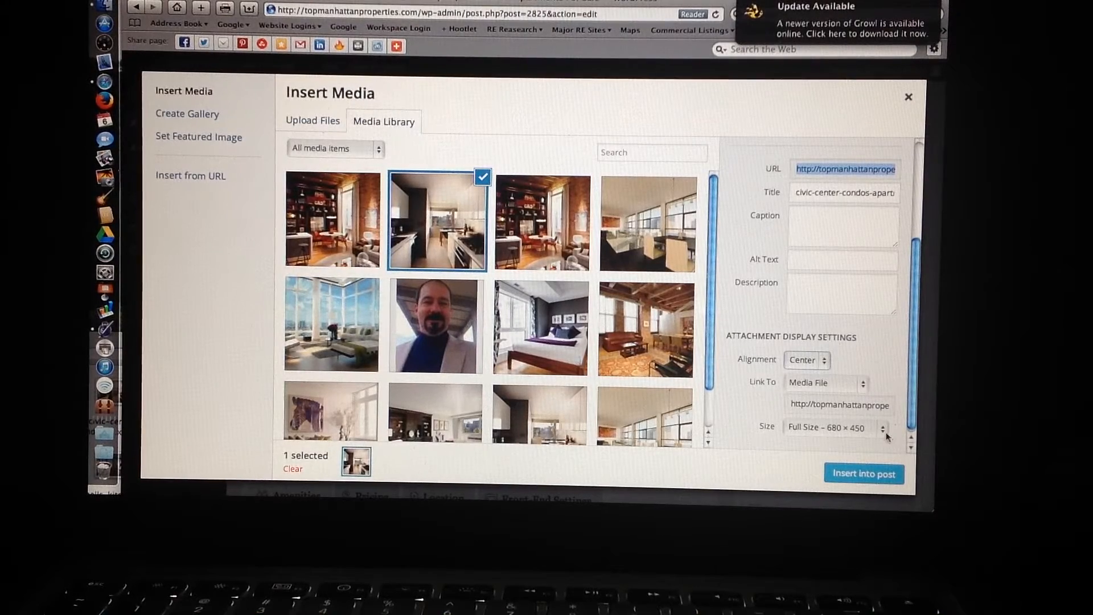
left_click(835, 428)
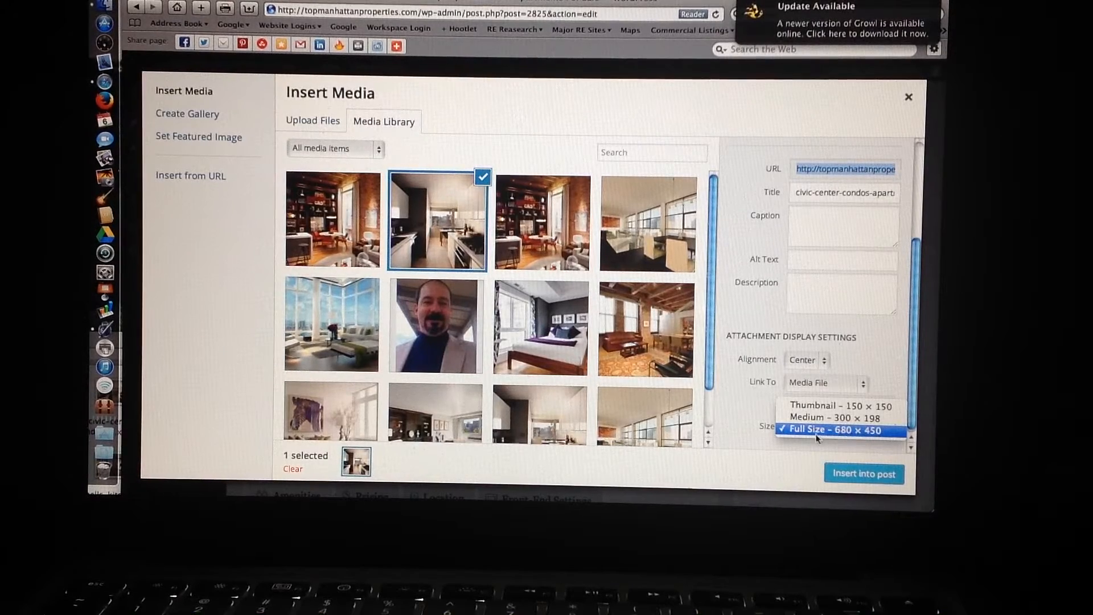
left_click(833, 429)
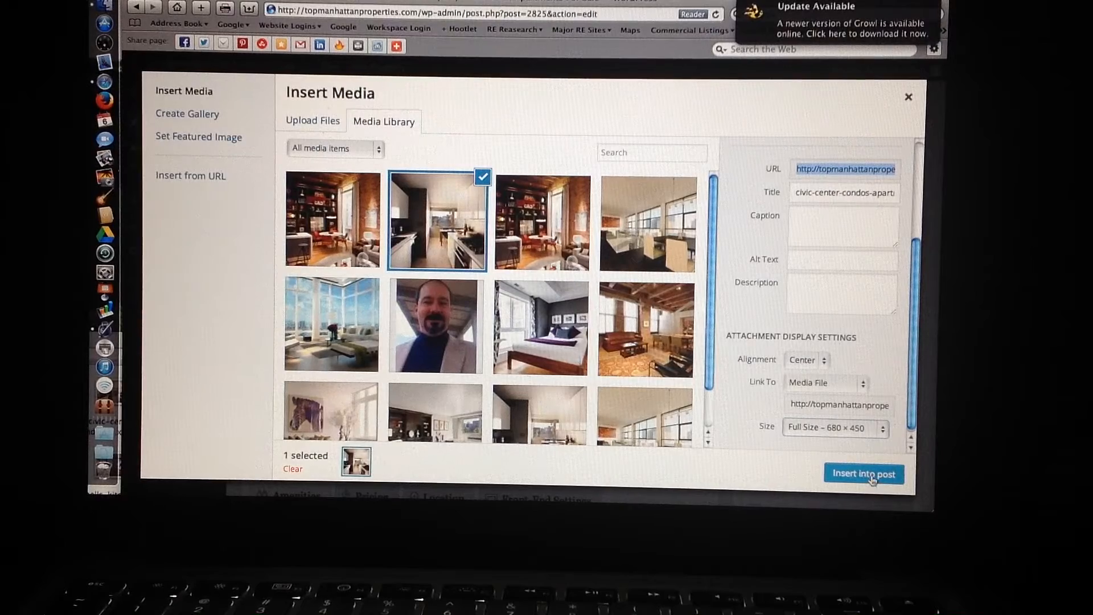
left_click(862, 473)
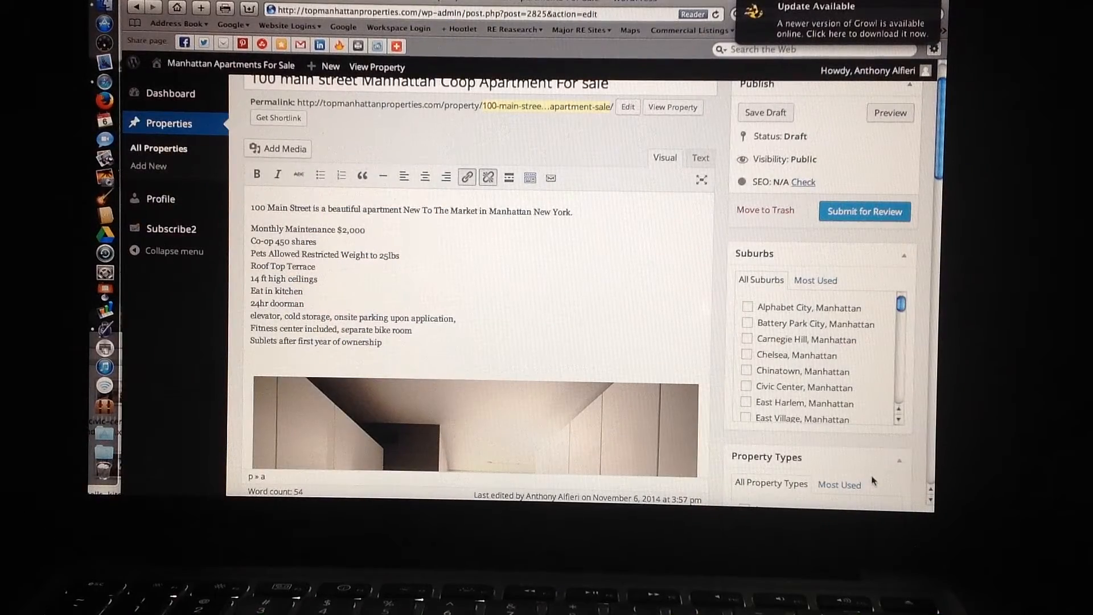
Select the kitchen photo, then set the cursor after 'Sublets after first year of ownership'
scroll("down", 3)
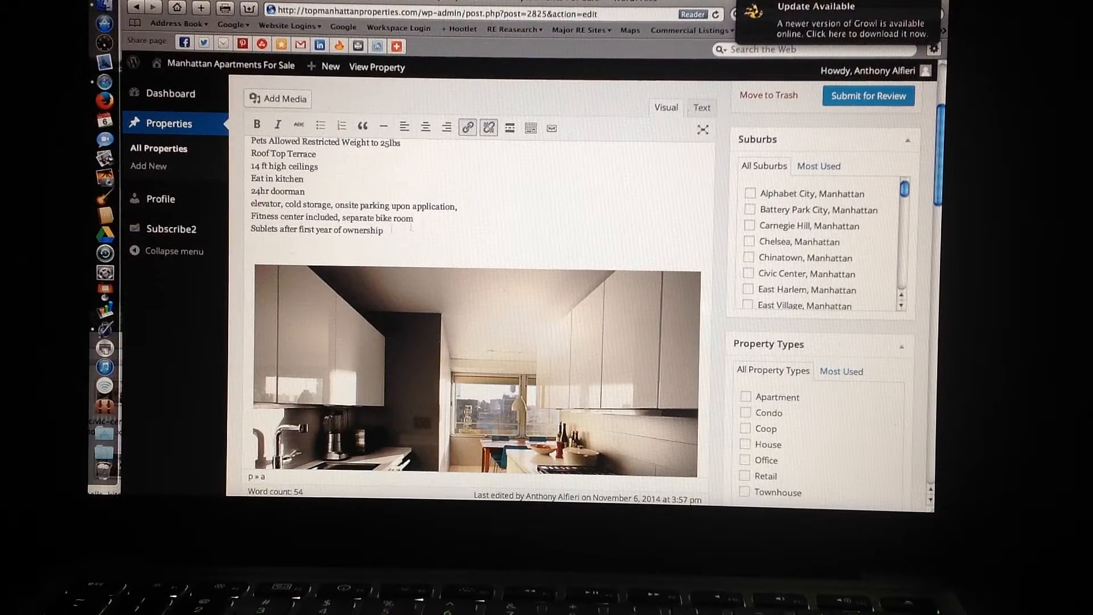
scroll("down", 3)
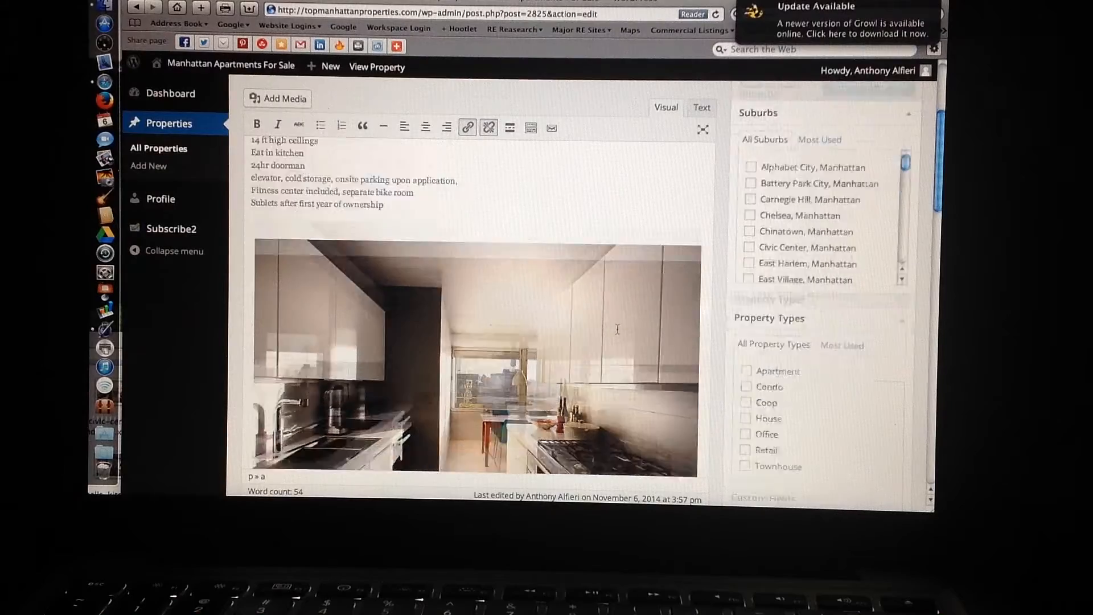
scroll("down", 3)
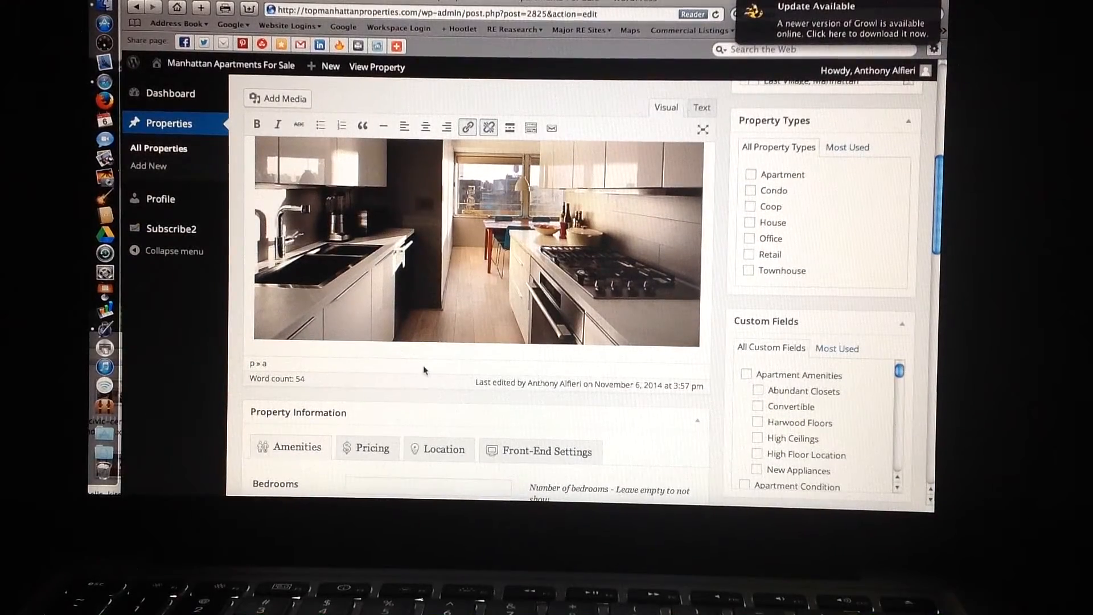
mouse_move(713, 316)
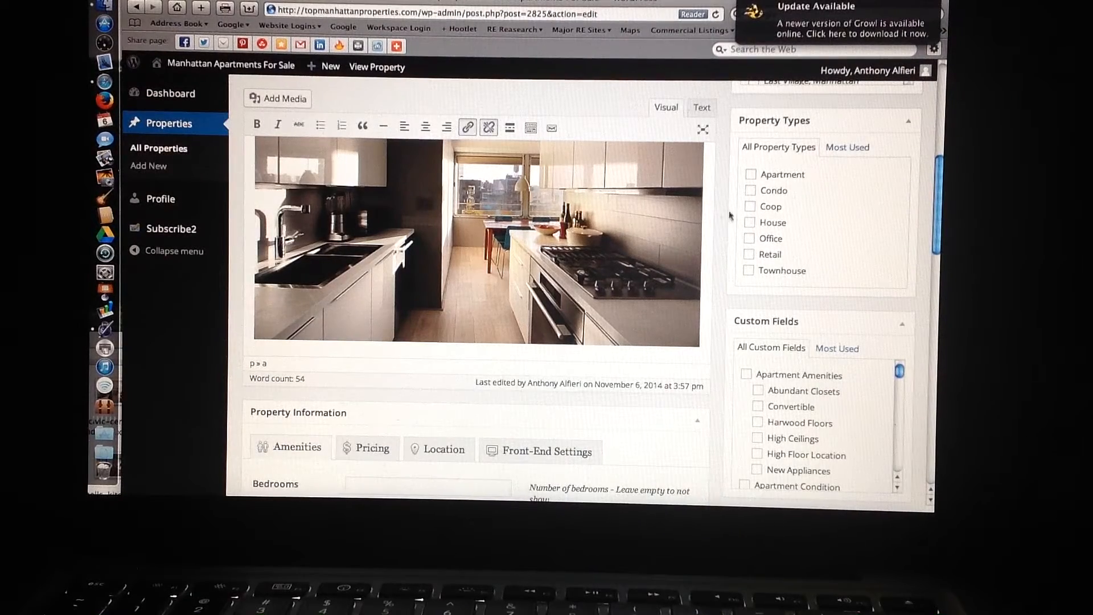
scroll("down", 3)
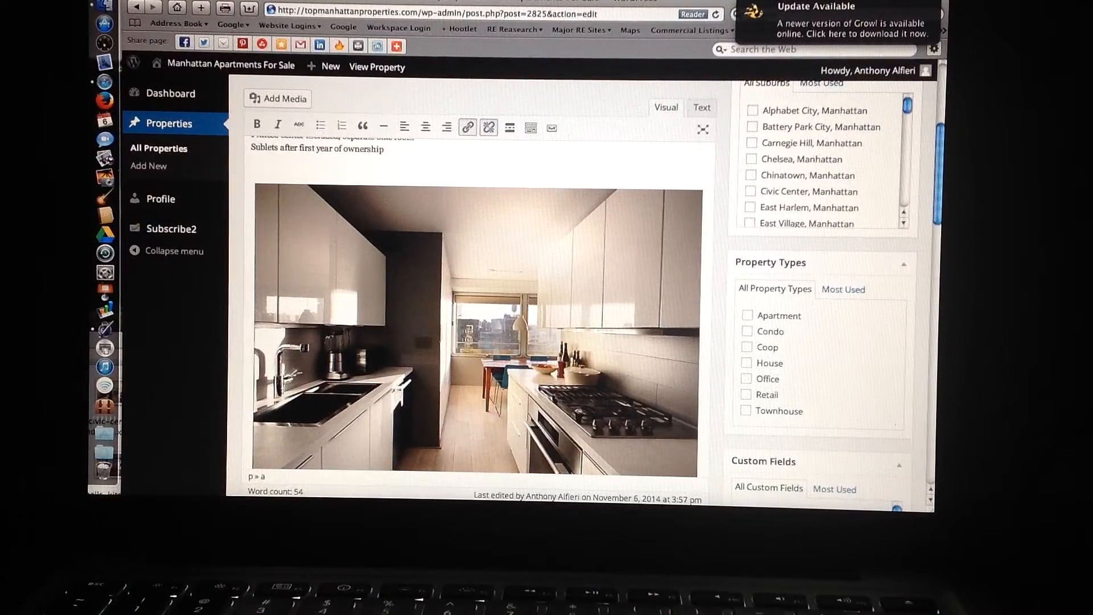
scroll("down", 3)
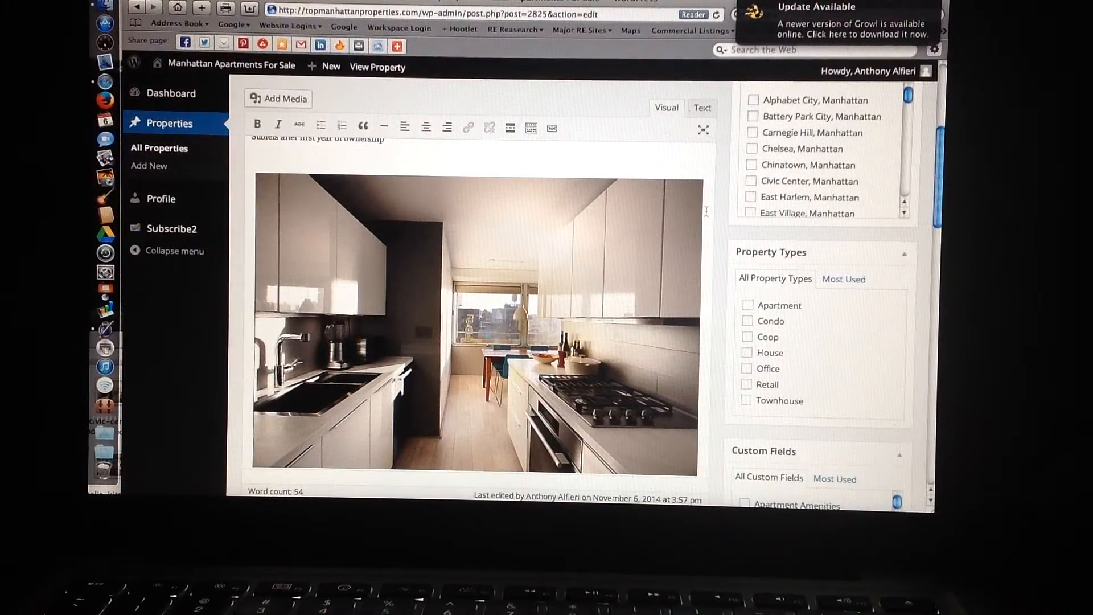
left_click(477, 321)
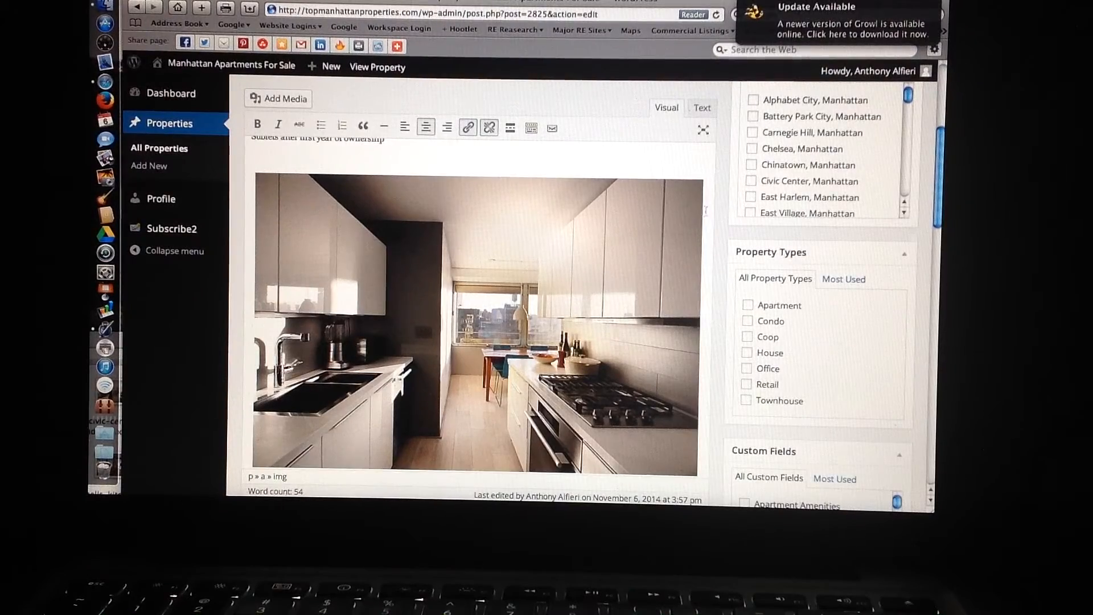
scroll("down", 3)
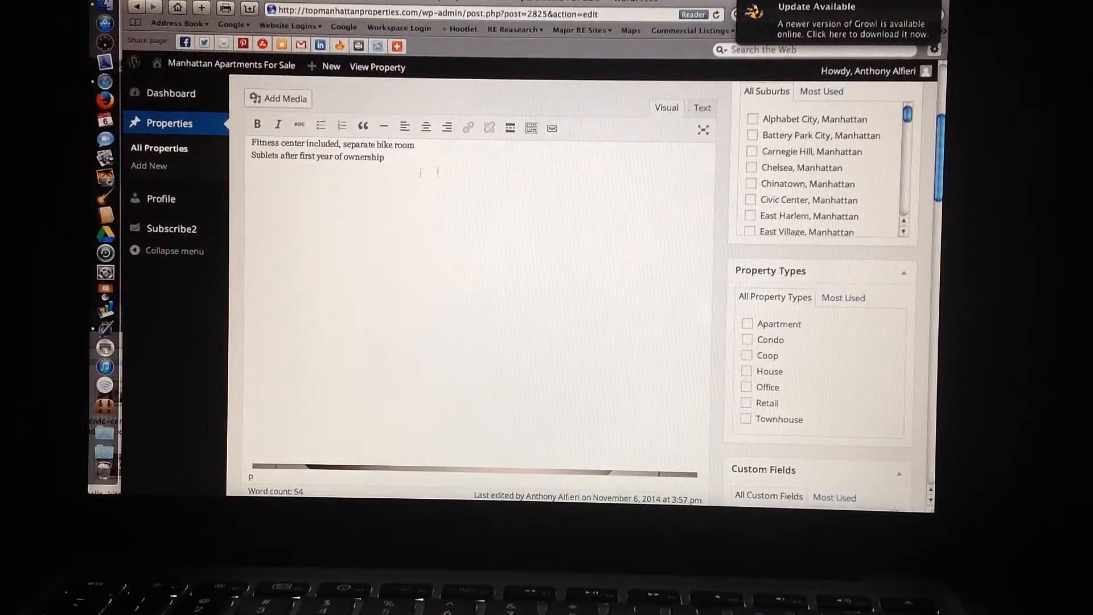
left_click(254, 196)
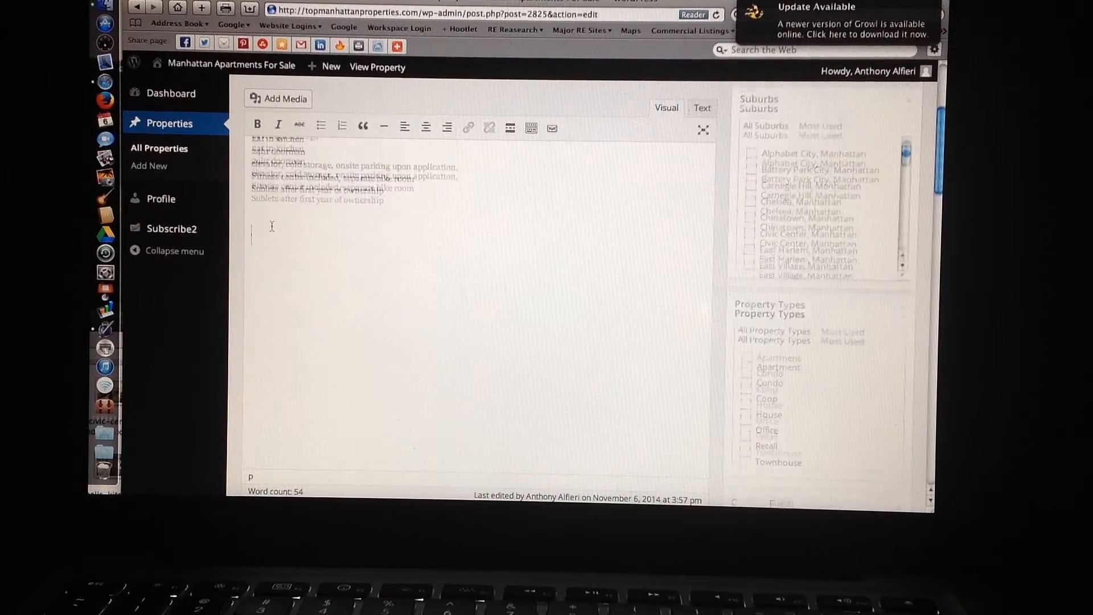
Insert the night city-view living room photo at Full Size below the amenity lines
left_click(277, 99)
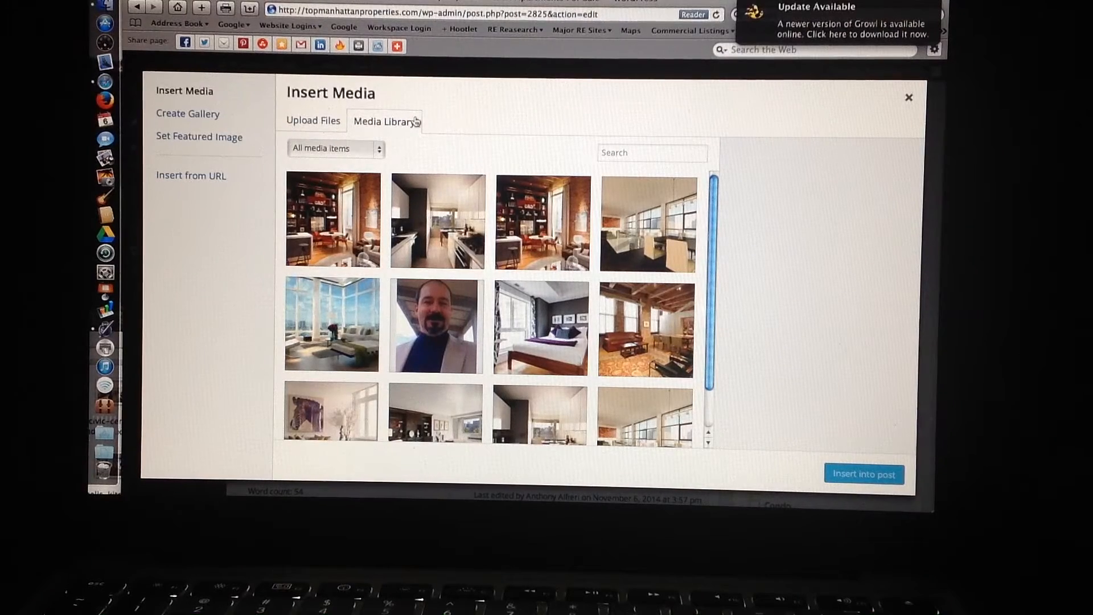
mouse_move(438, 121)
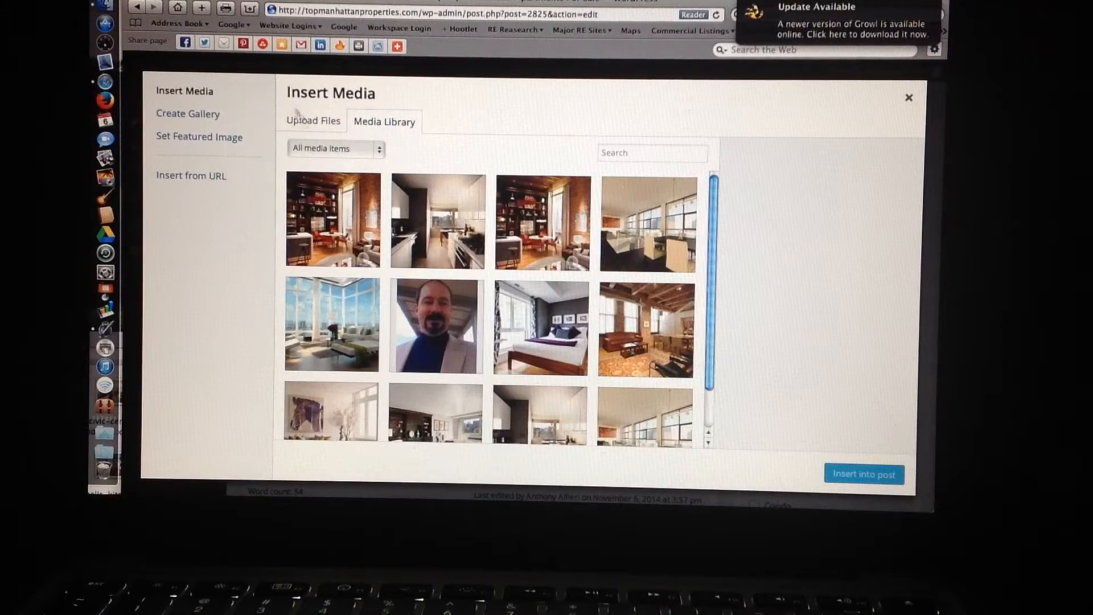
left_click(312, 121)
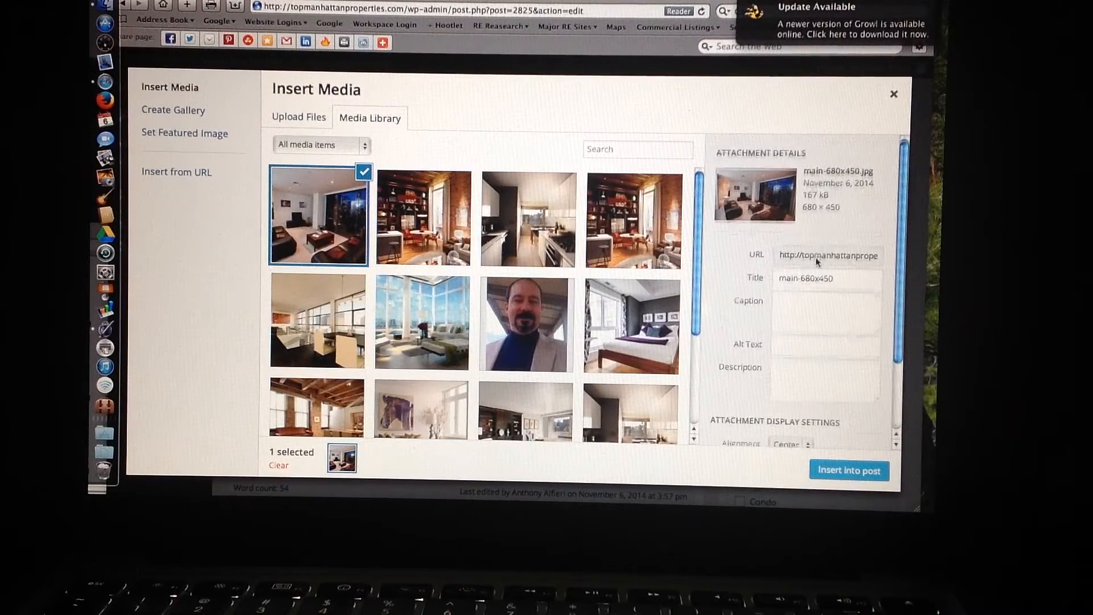
scroll("down", 3)
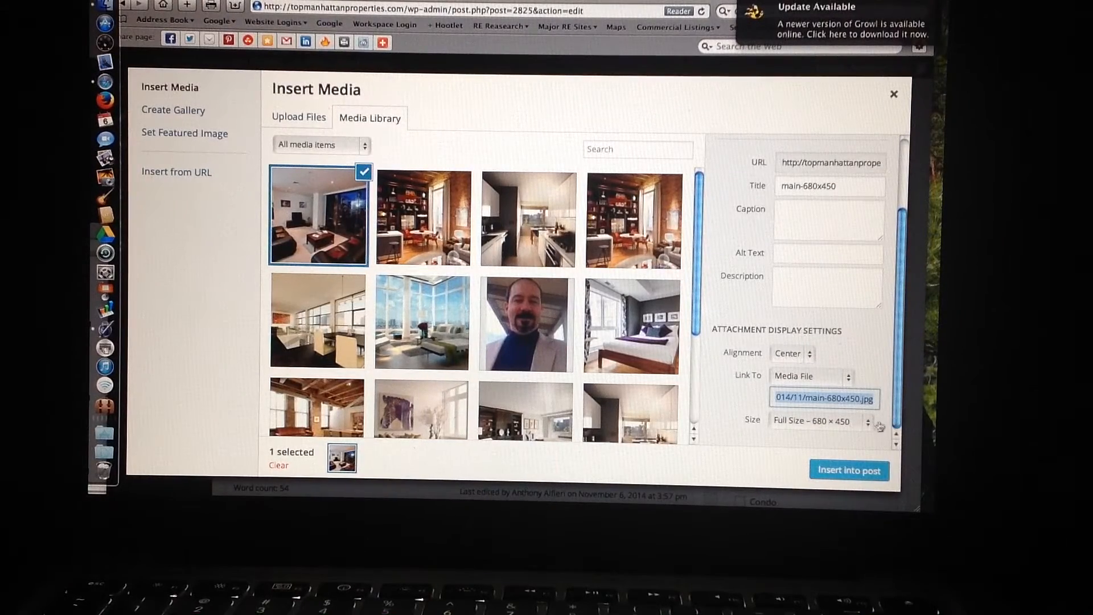
left_click(819, 420)
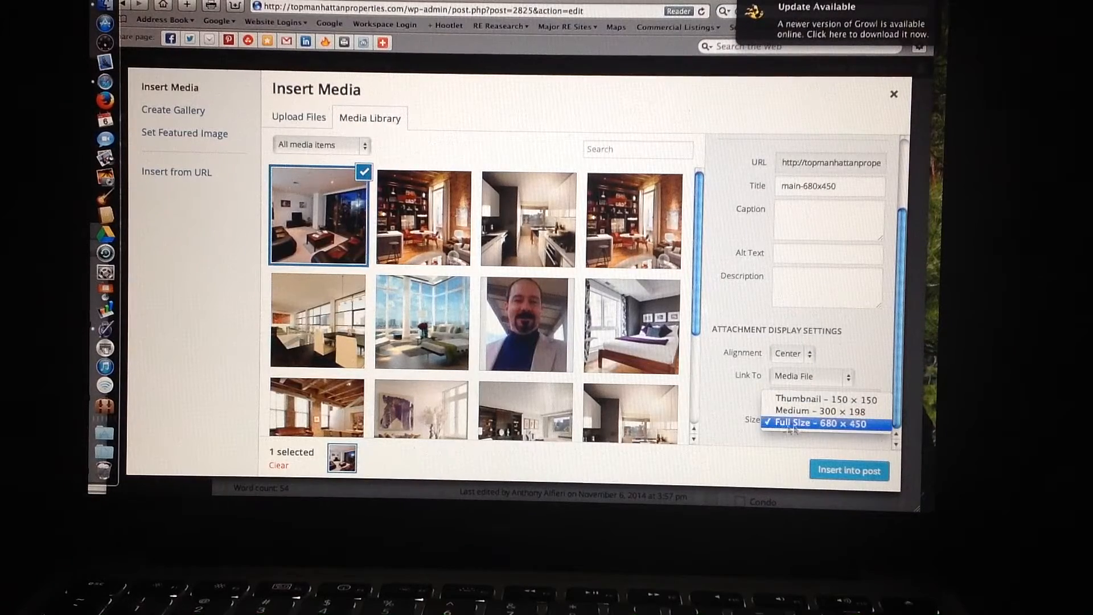
left_click(825, 423)
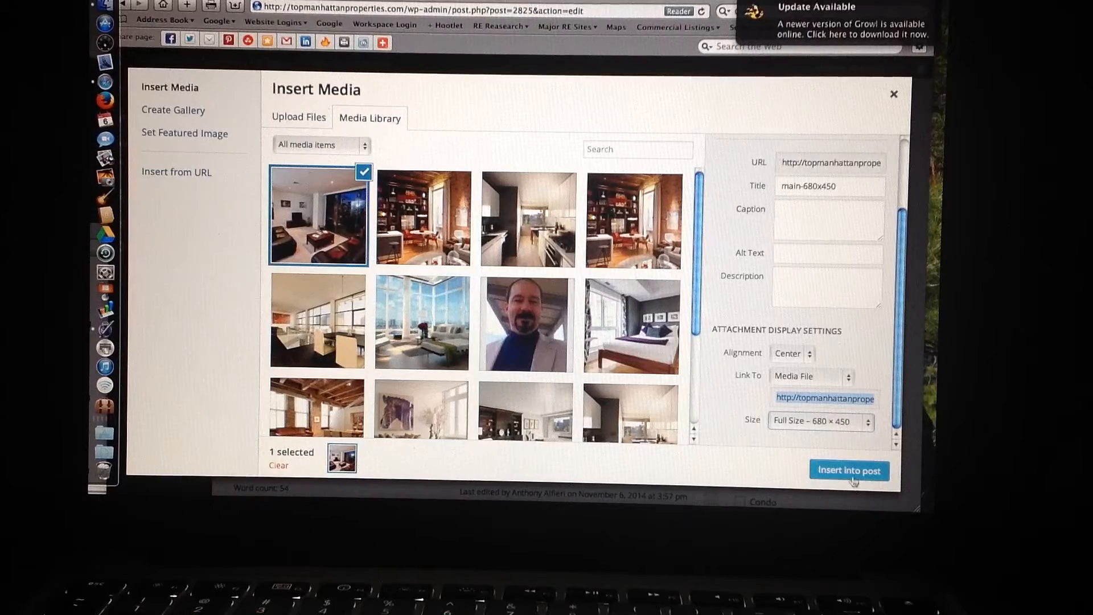
left_click(848, 470)
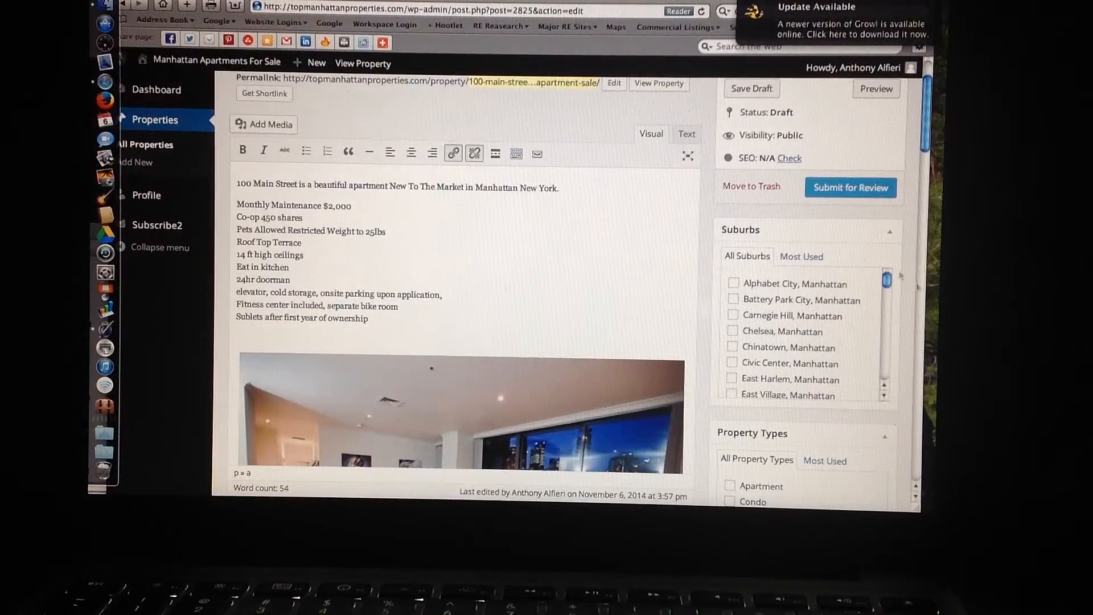
scroll("down", 3)
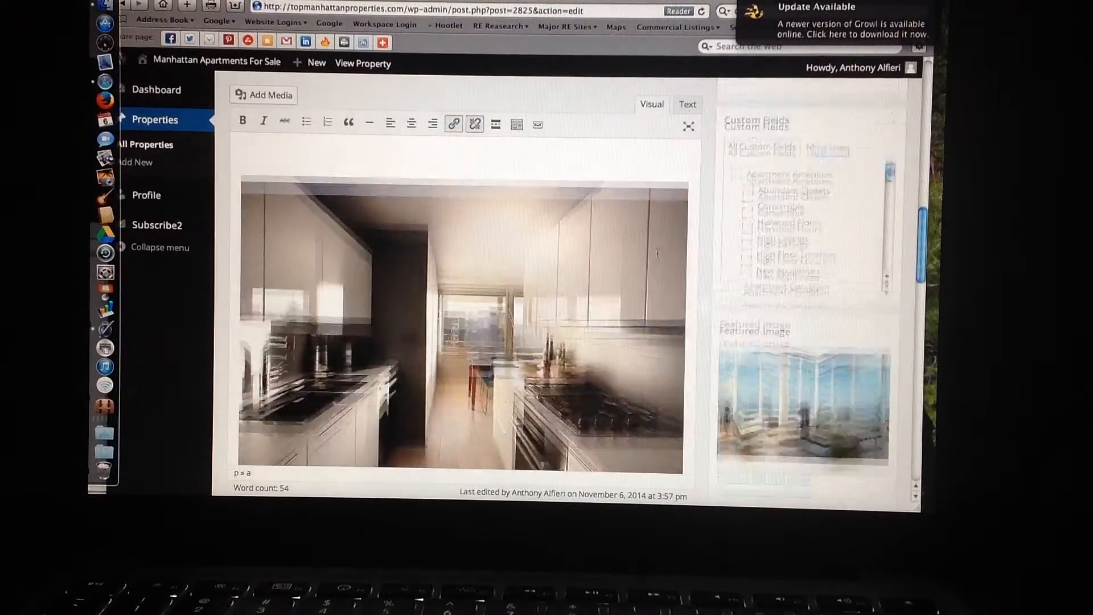
scroll("down", 3)
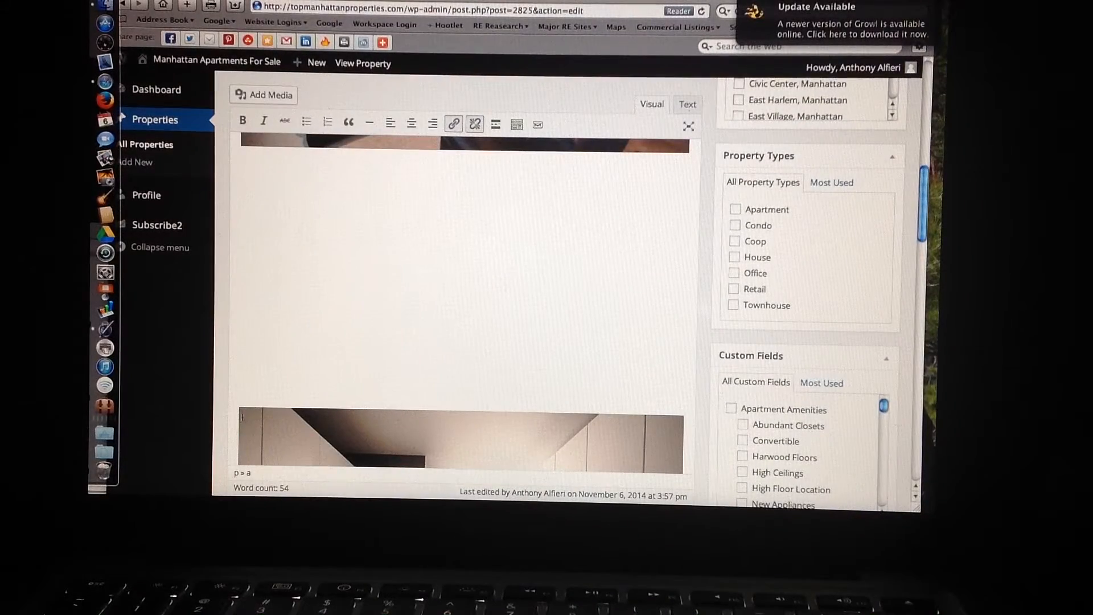
left_click(460, 446)
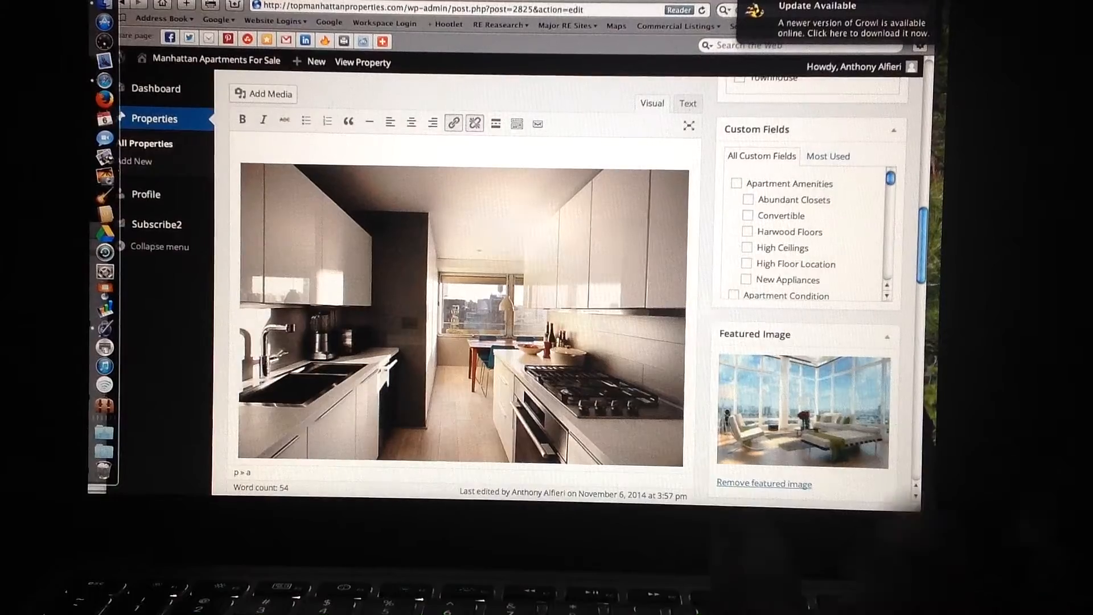
scroll("down", 3)
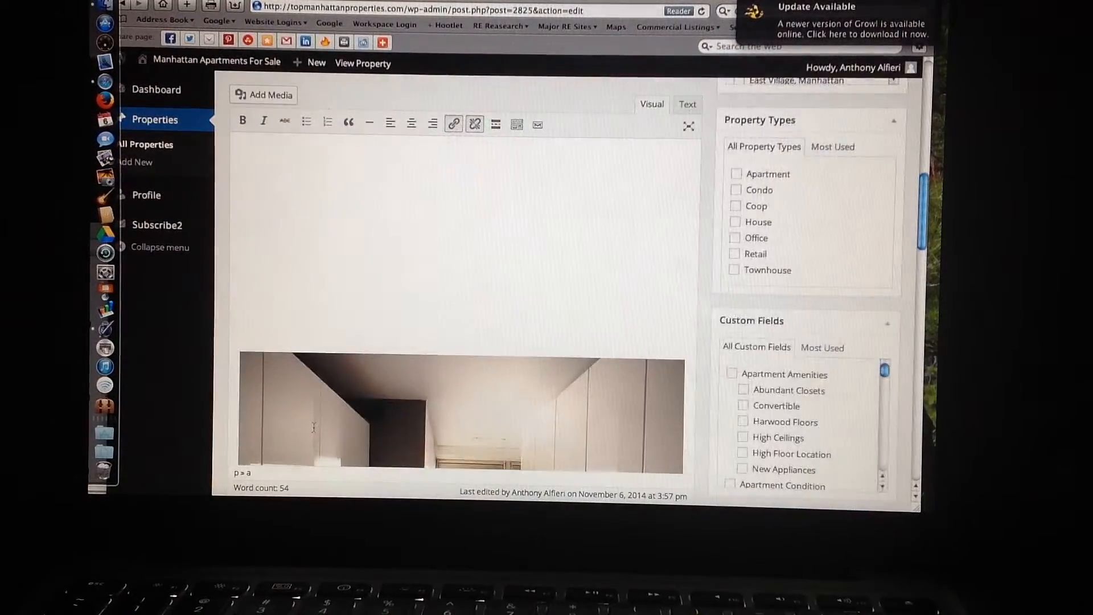
scroll("down", 3)
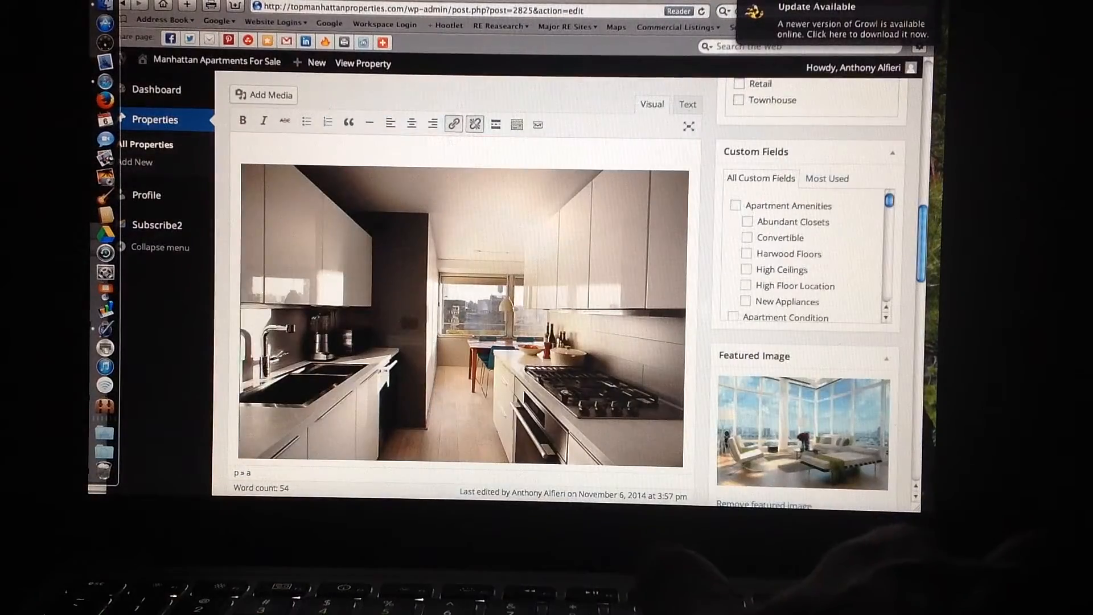
scroll("down", 3)
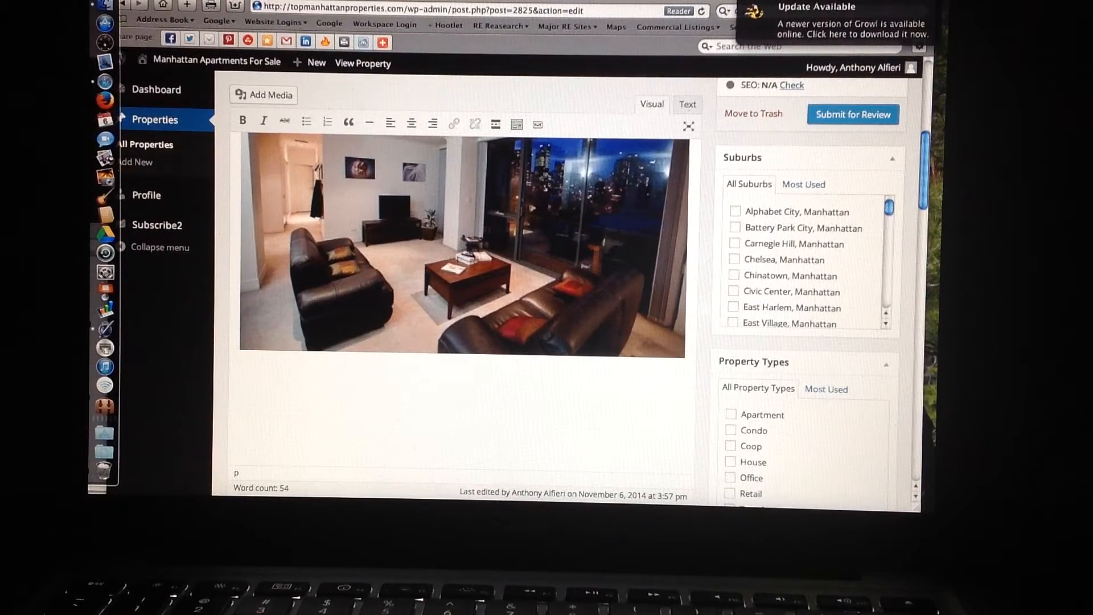
scroll("down", 3)
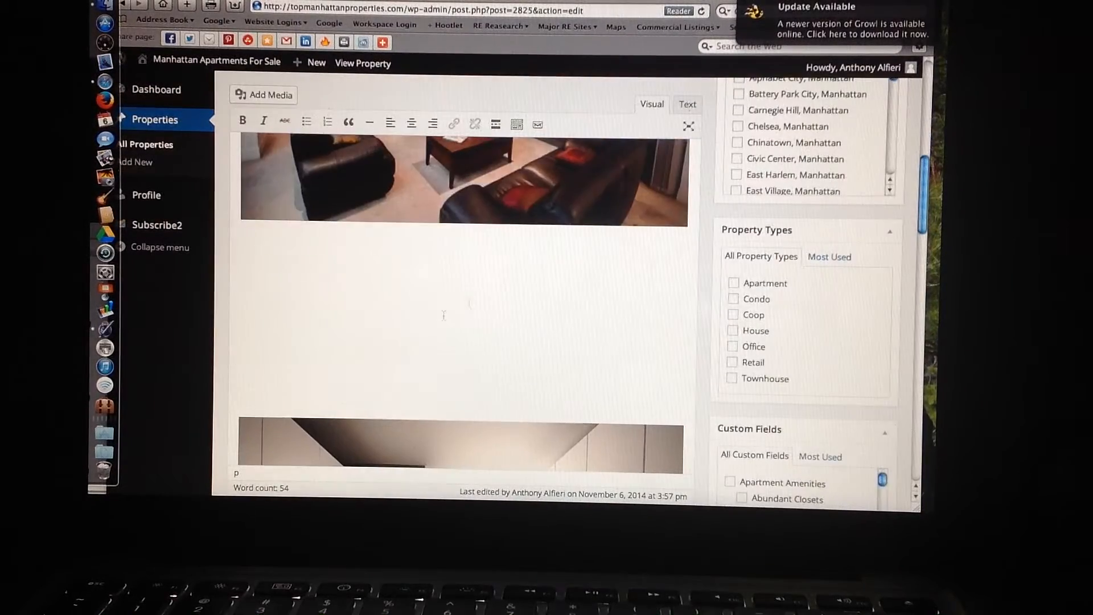
scroll("down", 3)
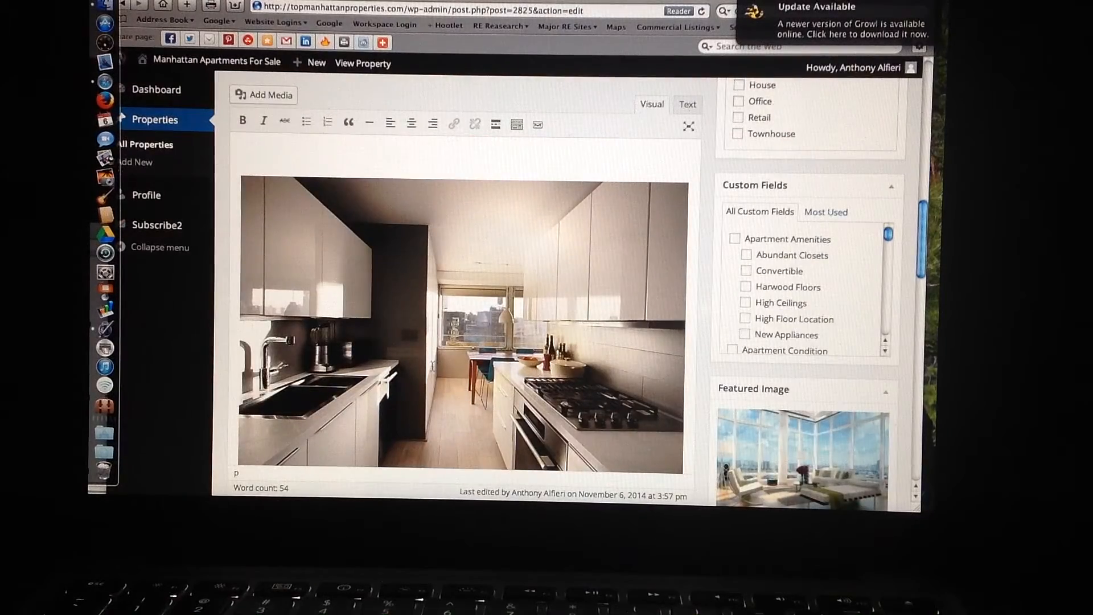
scroll("down", 3)
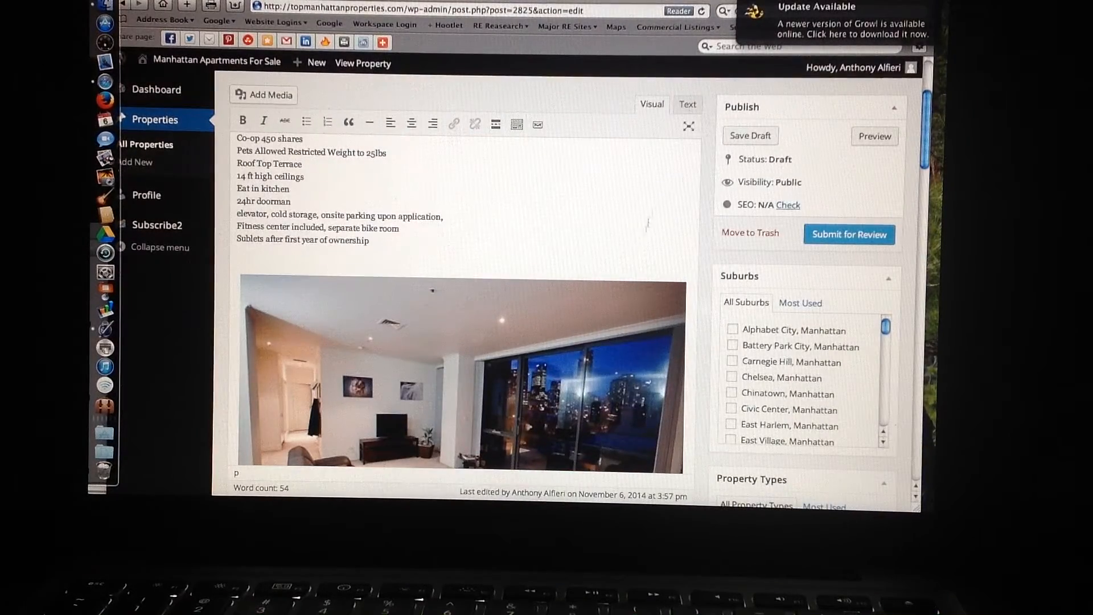
left_click(459, 373)
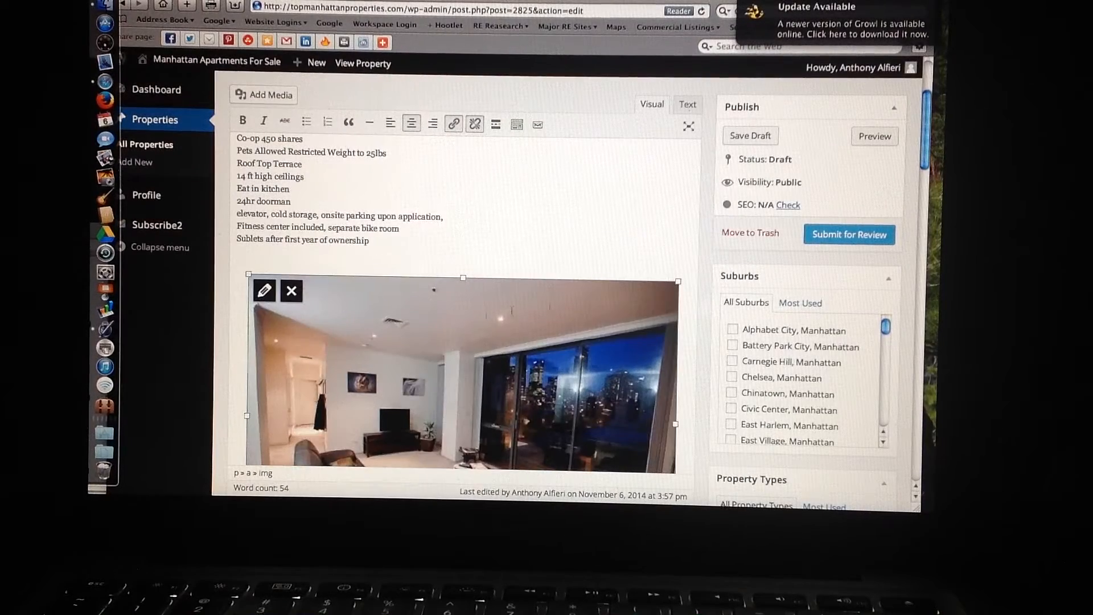
left_click(263, 290)
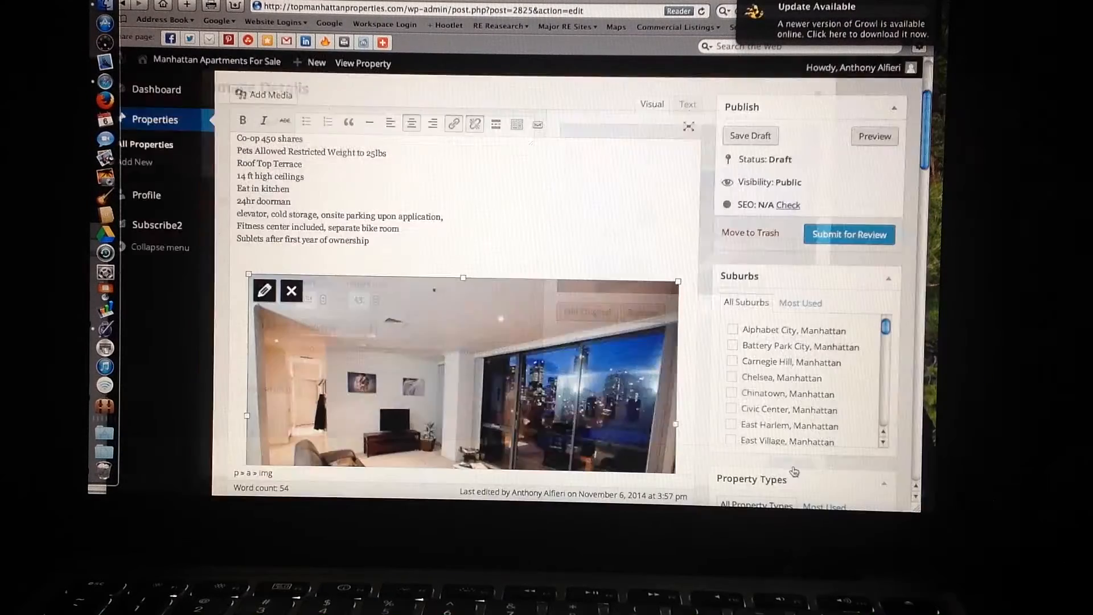
left_click(611, 225)
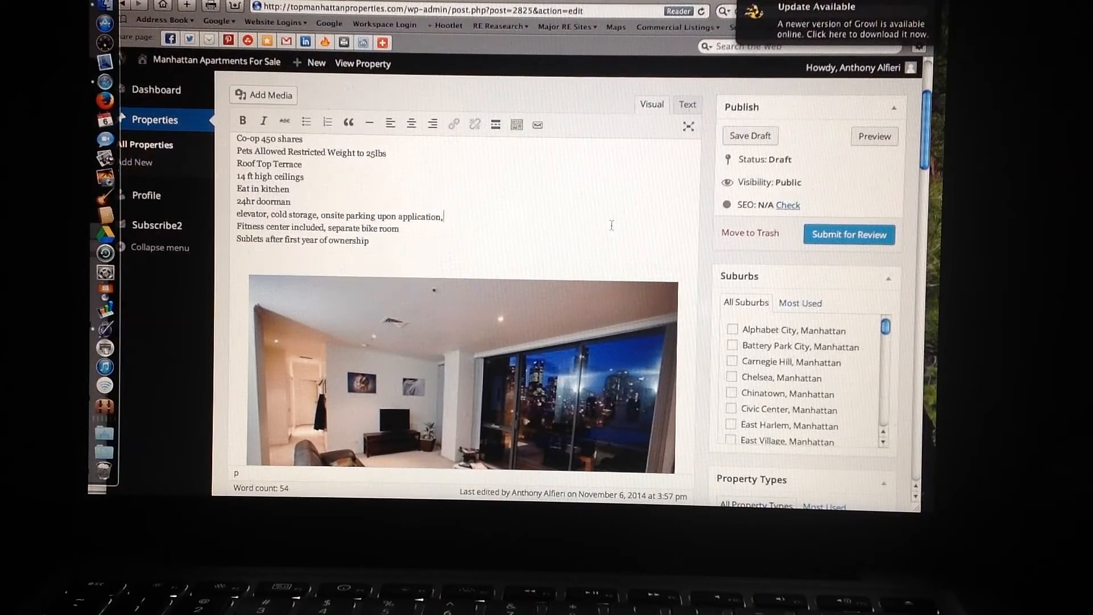
scroll("down", 3)
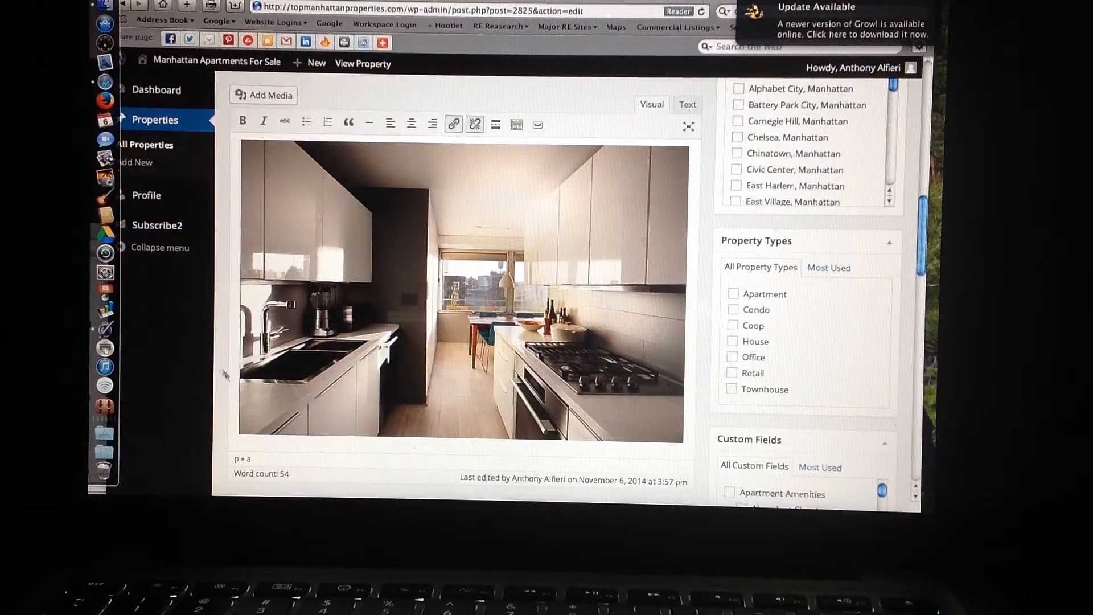
mouse_move(369, 455)
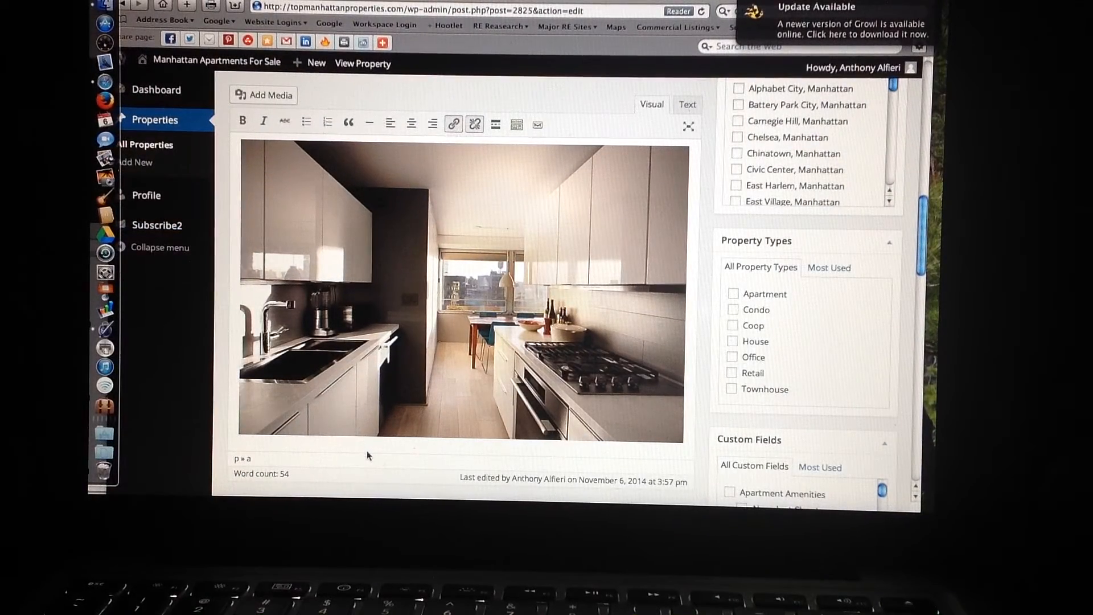
mouse_move(342, 463)
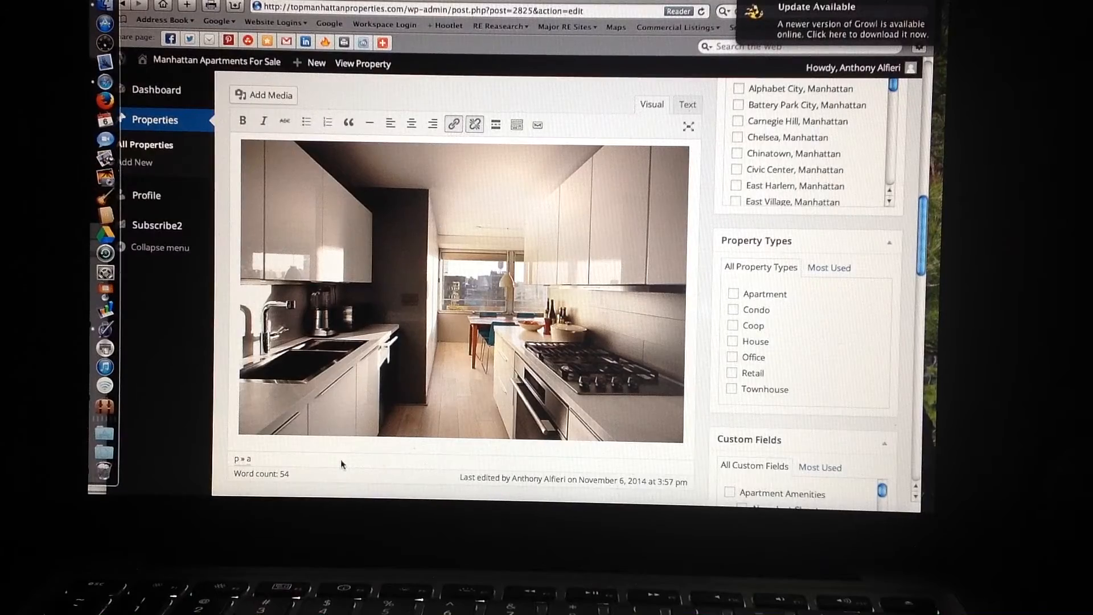
scroll("down", 3)
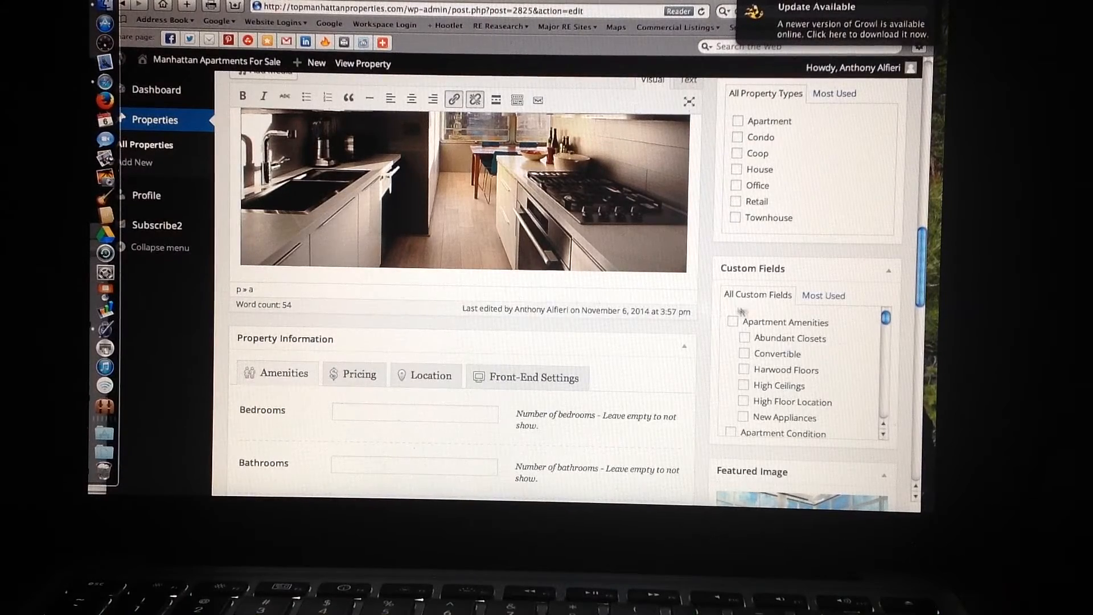
scroll("down", 3)
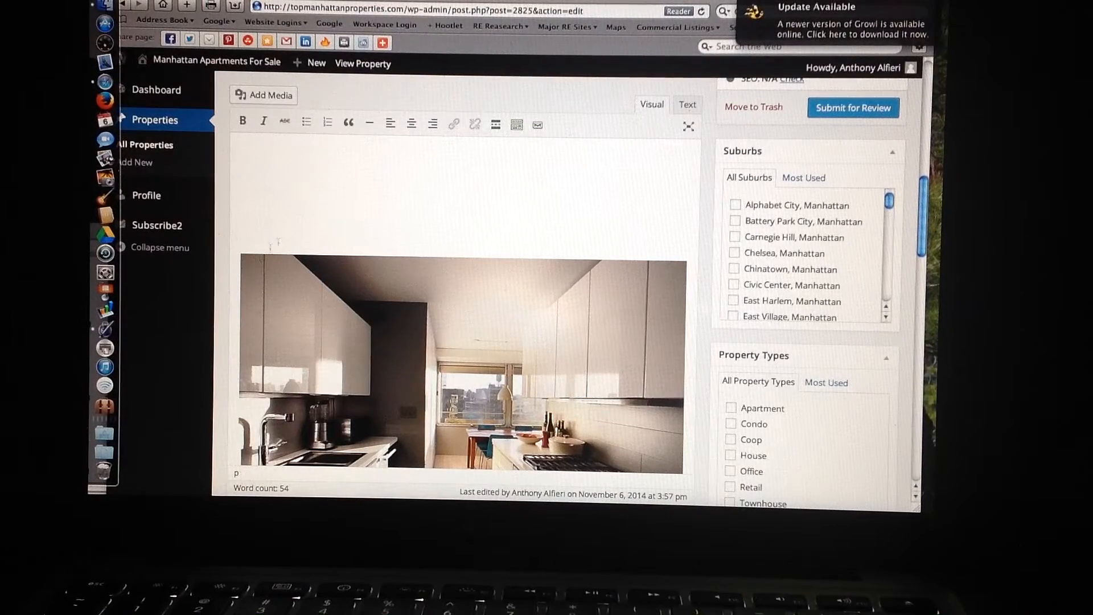
scroll("down", 3)
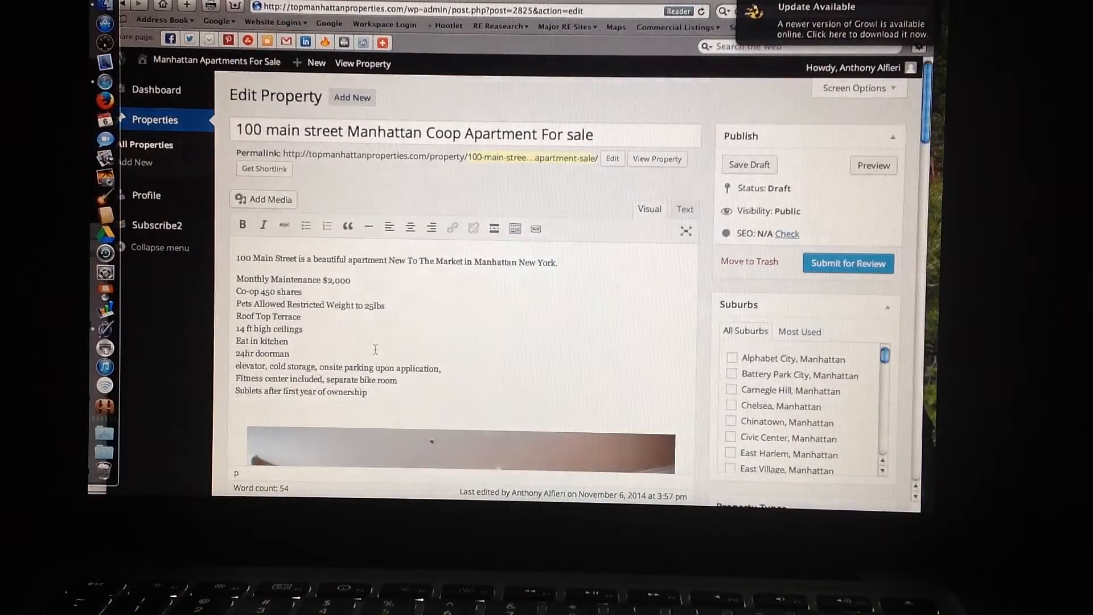
scroll("down", 3)
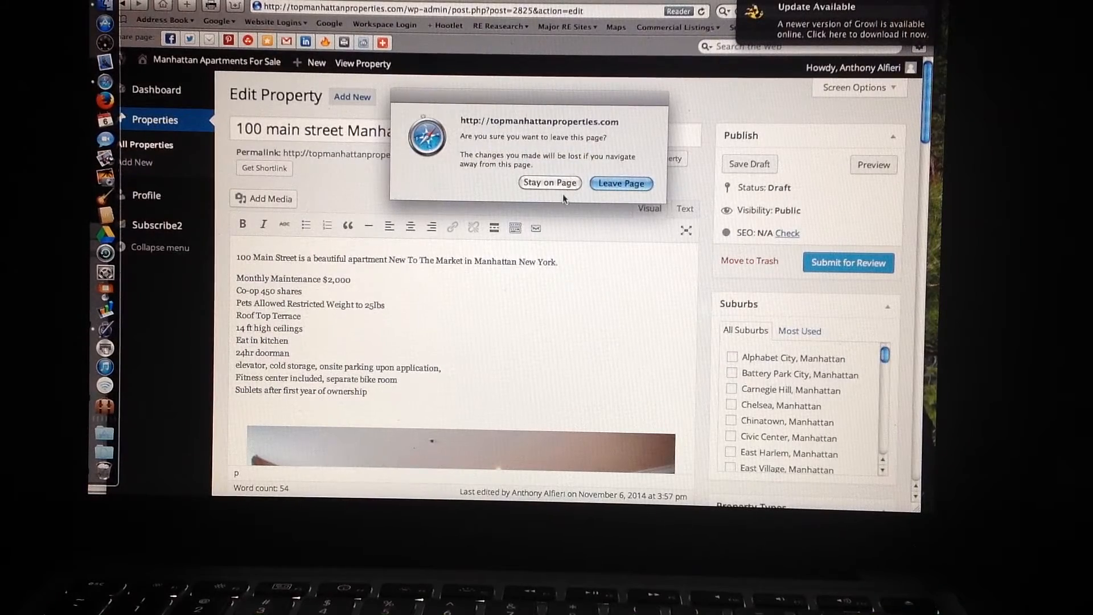
Stay on the page, save the Coop listing as a draft, and return to All Properties
left_click(549, 183)
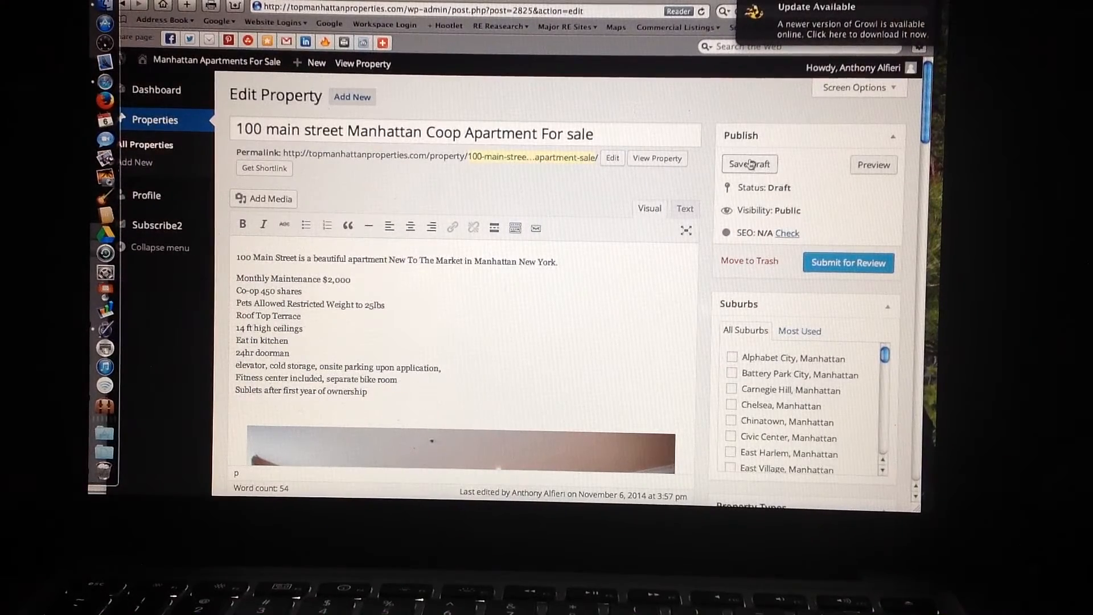
left_click(748, 164)
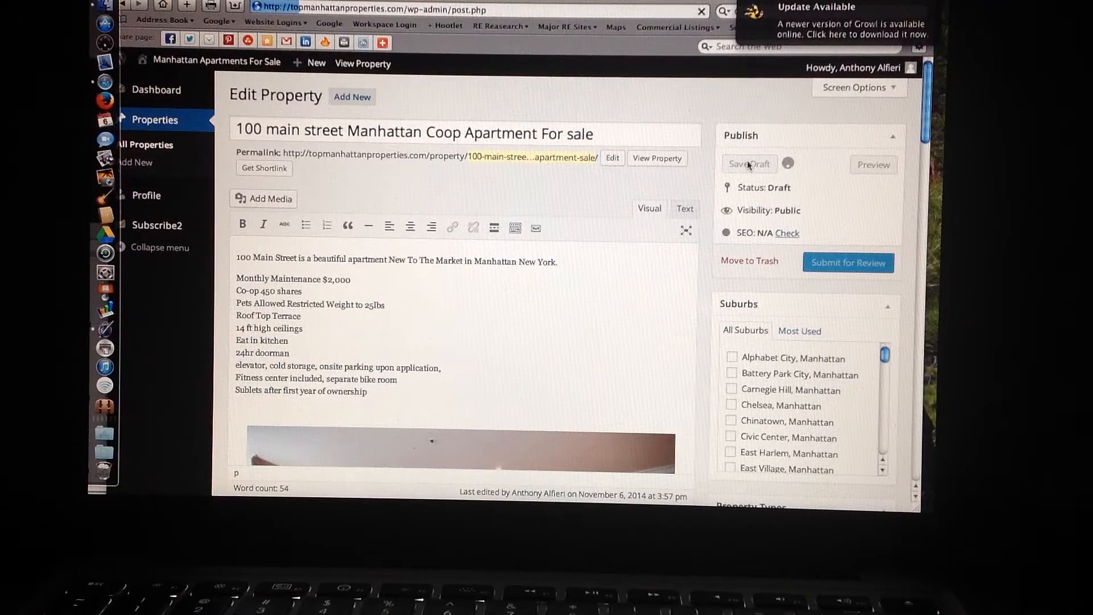
left_click(748, 164)
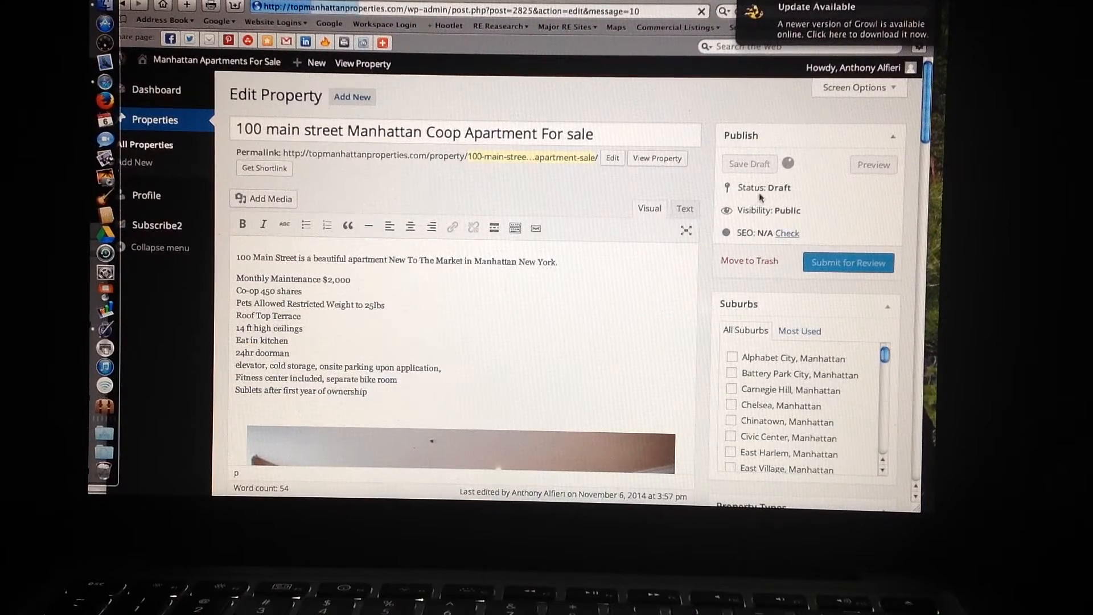
left_click(748, 164)
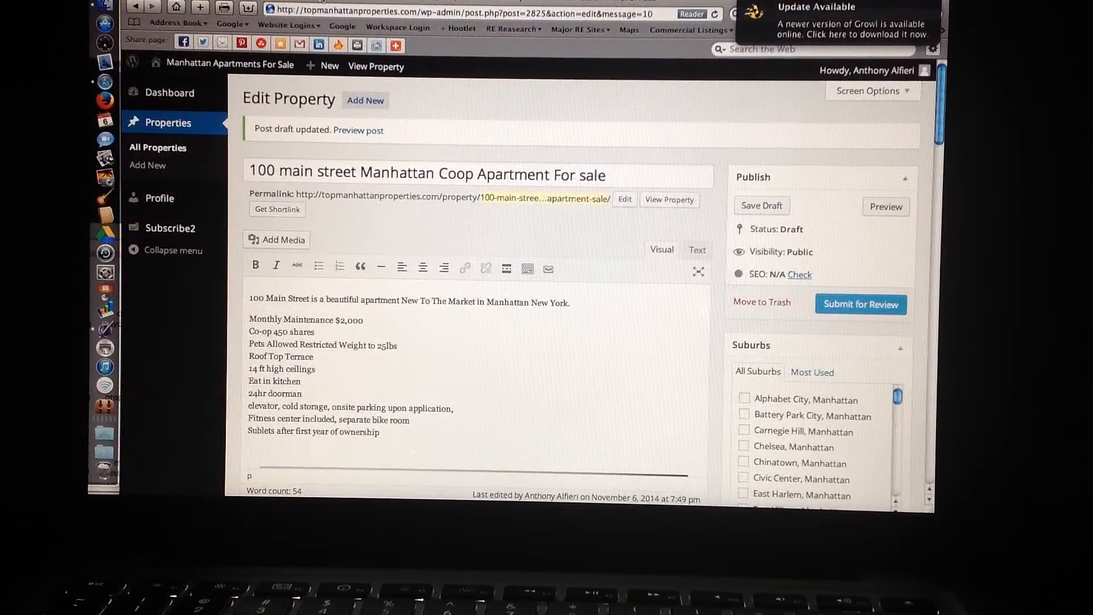
left_click(158, 147)
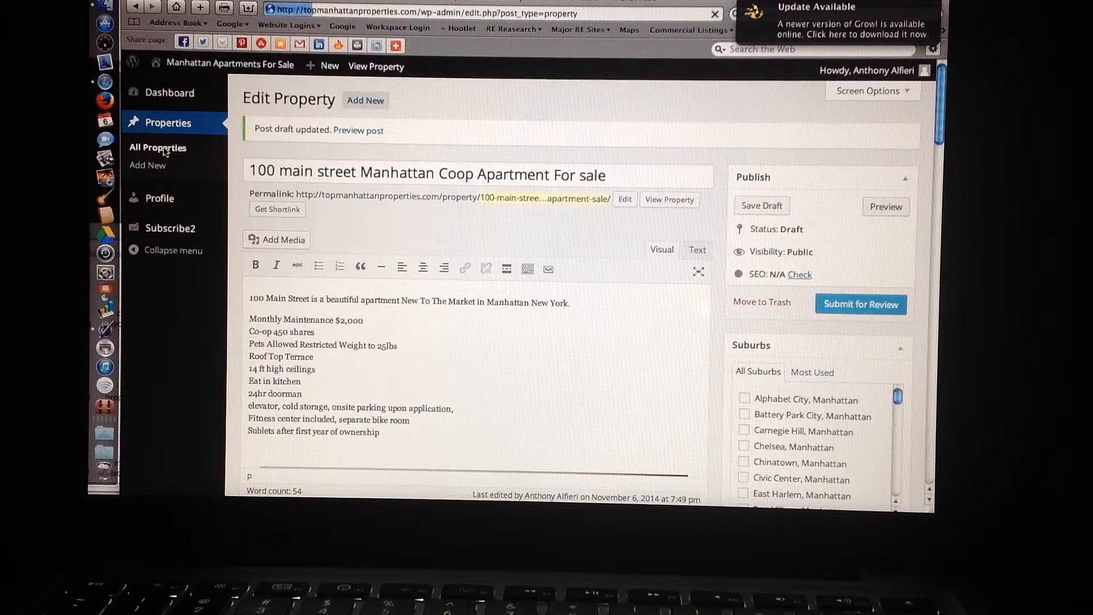
Open the published '100 Main Street, Manhattan Apartment For Sale' listing and scroll to its contact section
left_click(157, 146)
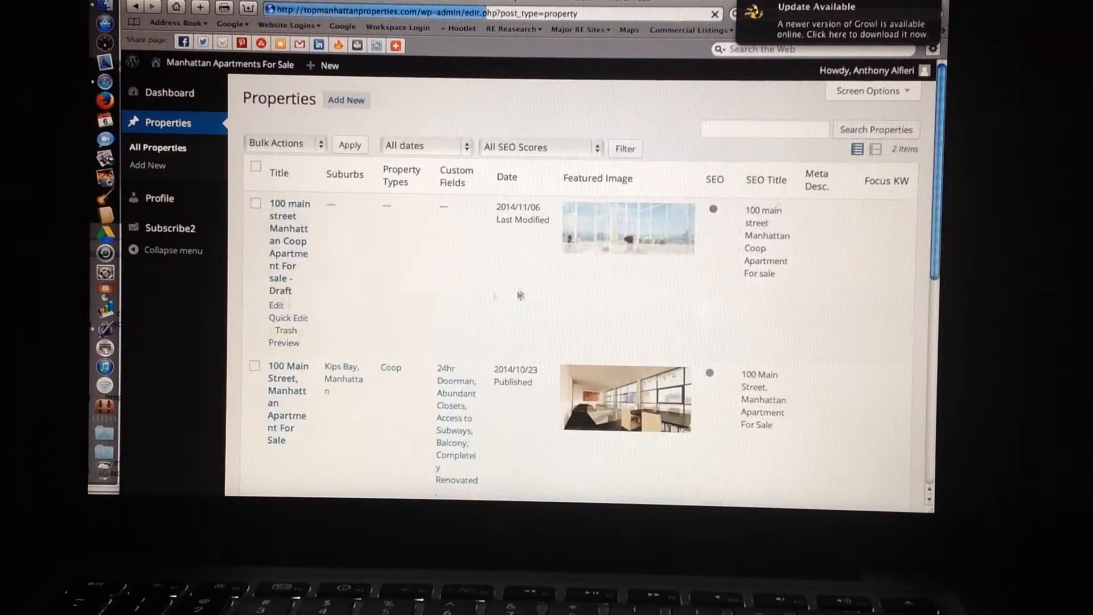
scroll("down", 3)
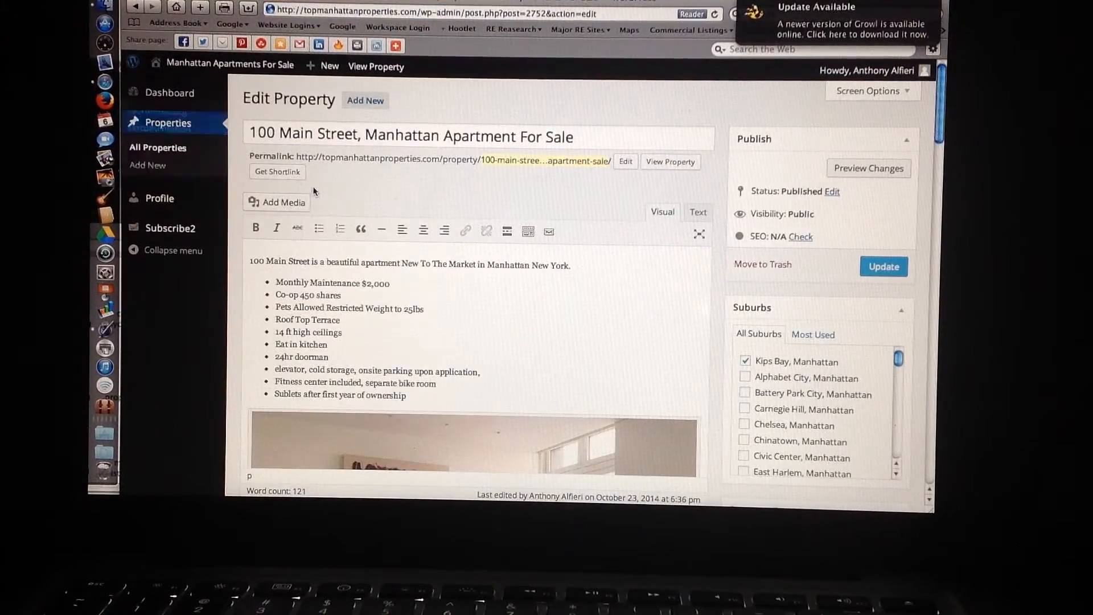
scroll("down", 3)
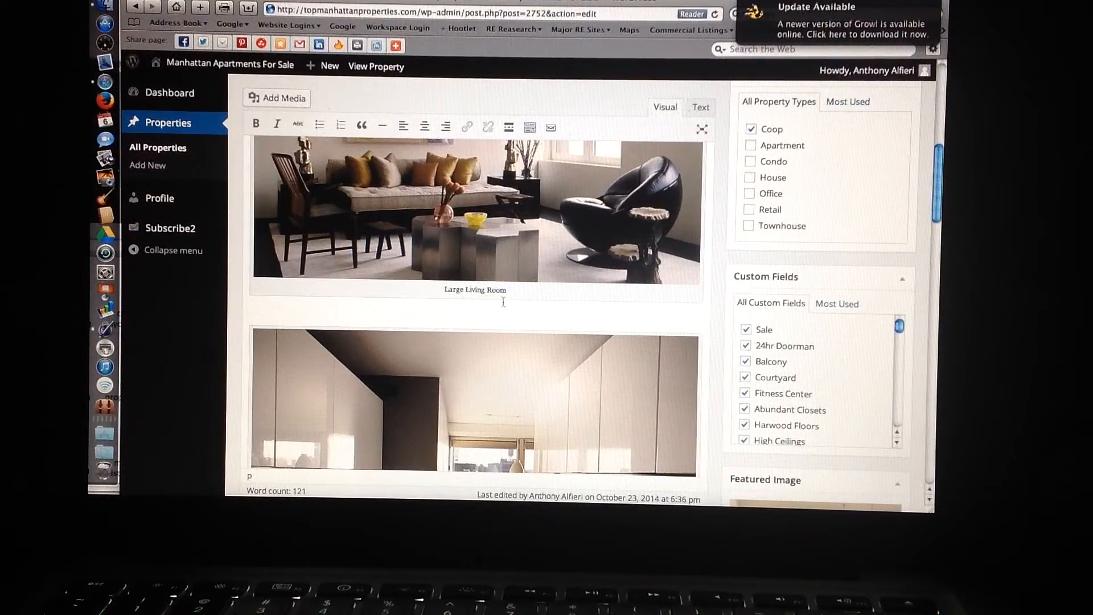
scroll("down", 3)
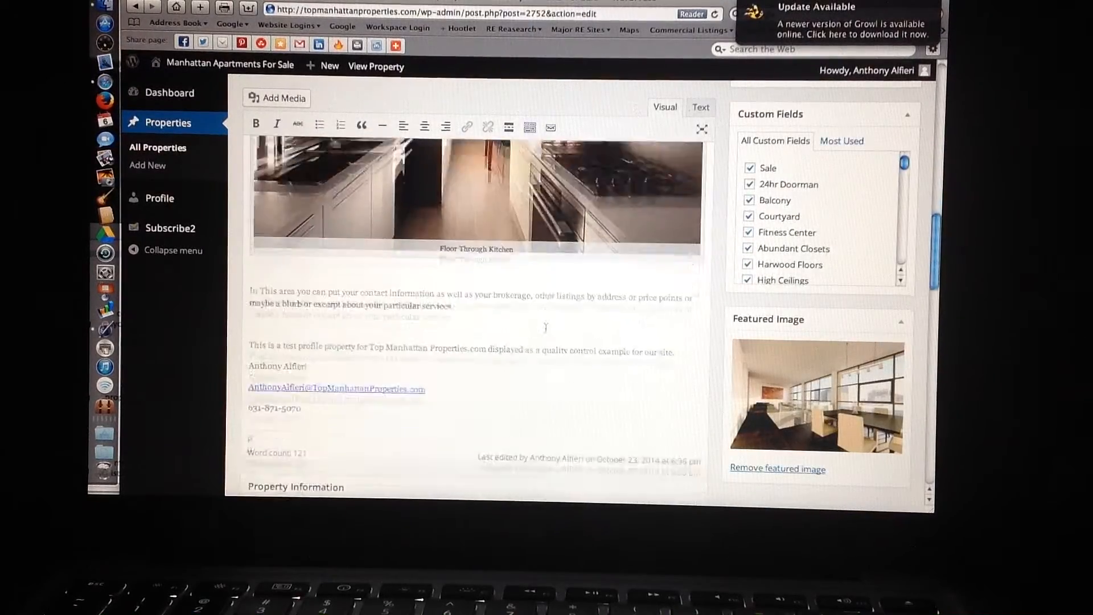
scroll("down", 3)
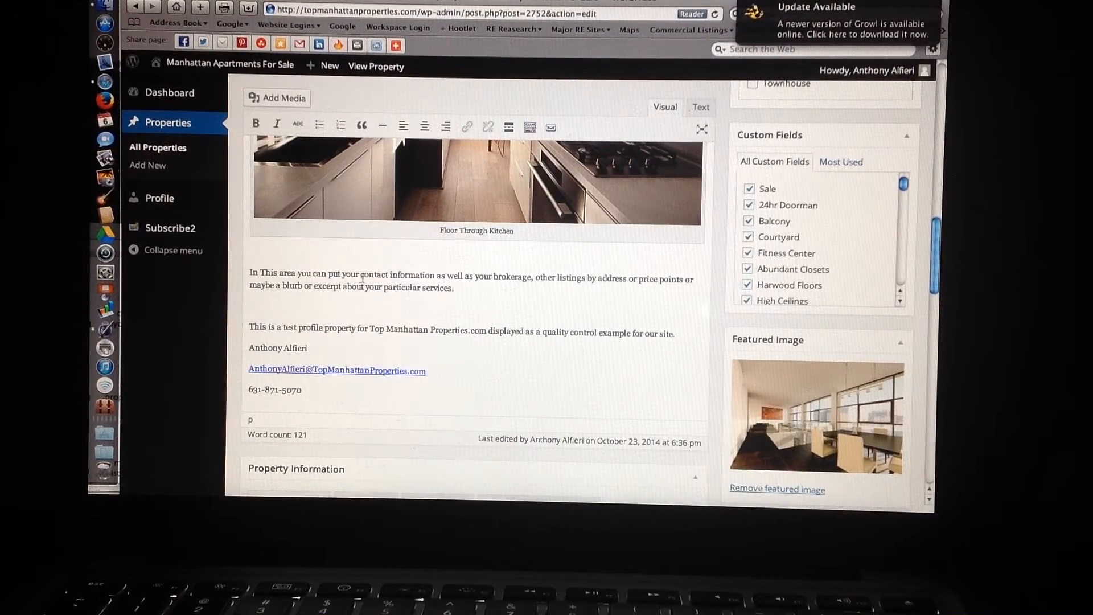
scroll("down", 3)
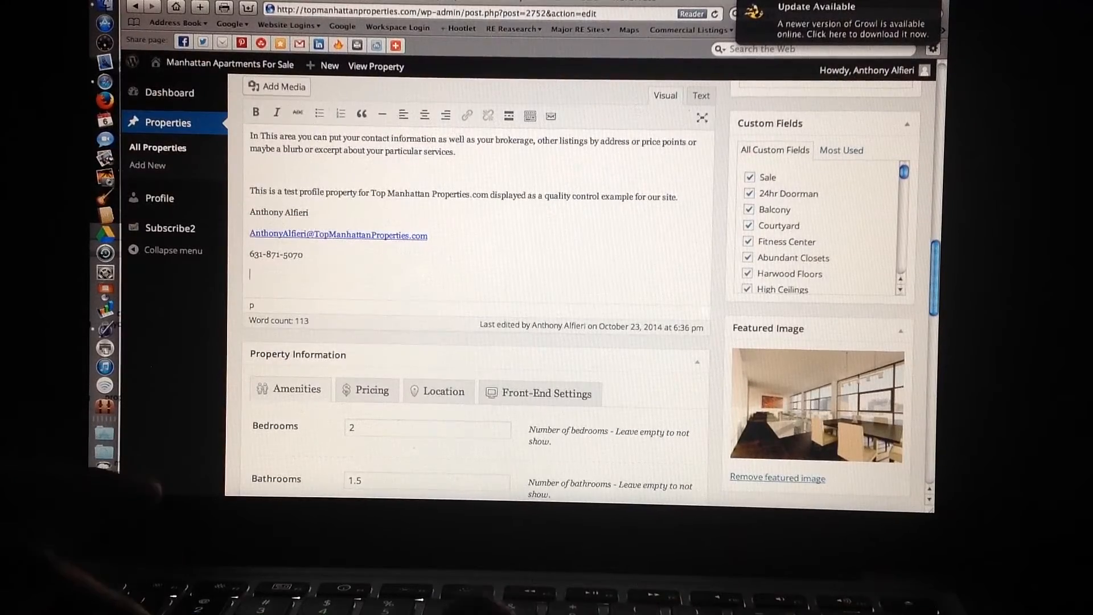
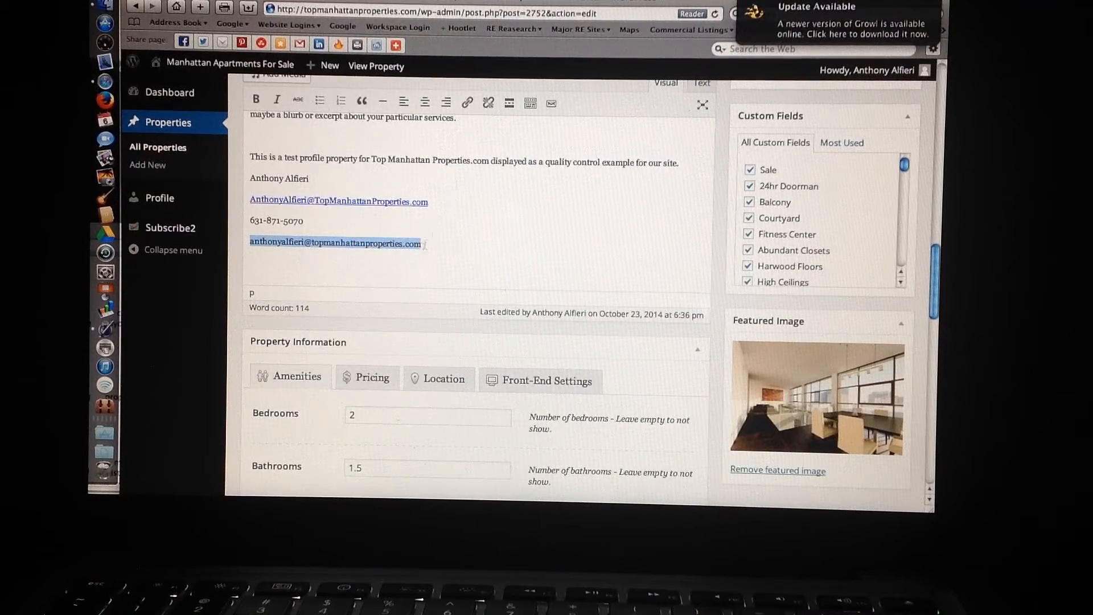
mouse_move(466, 103)
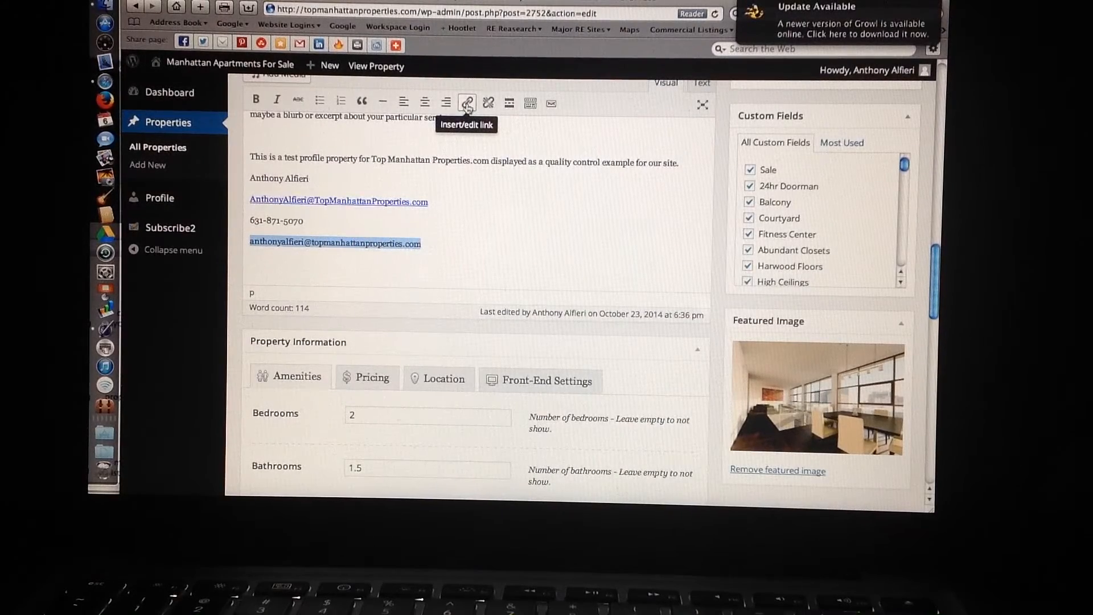
left_click(467, 103)
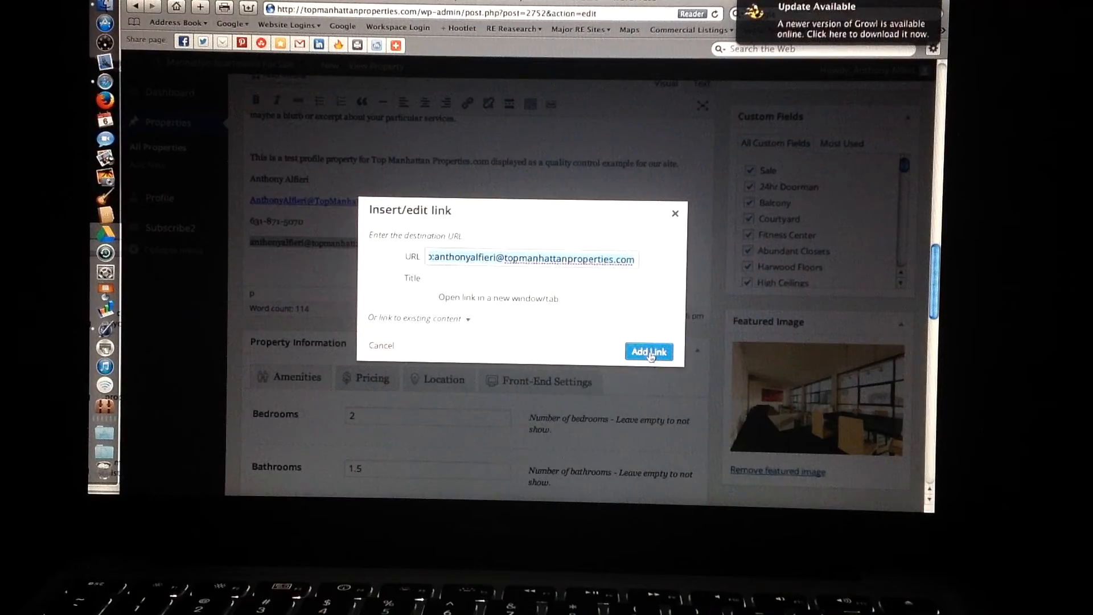
left_click(647, 351)
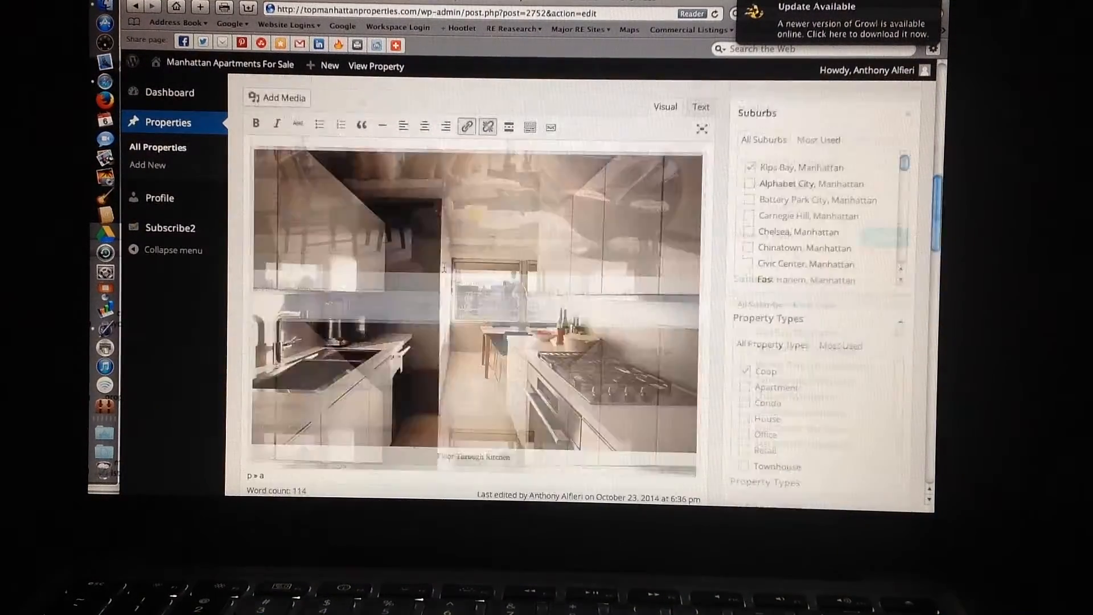
scroll("up", 3)
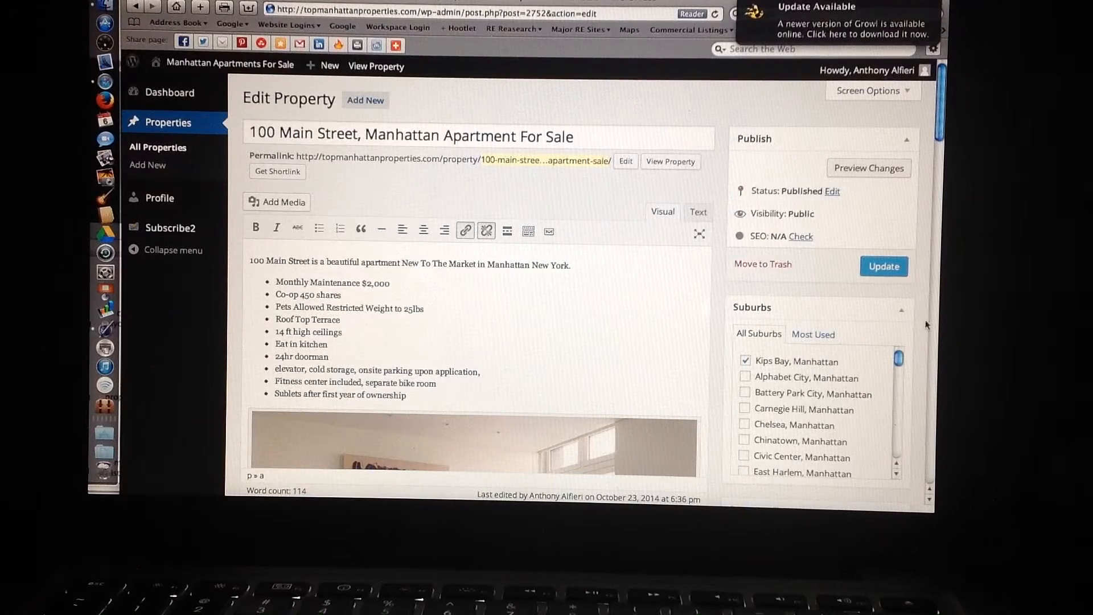
left_click(882, 266)
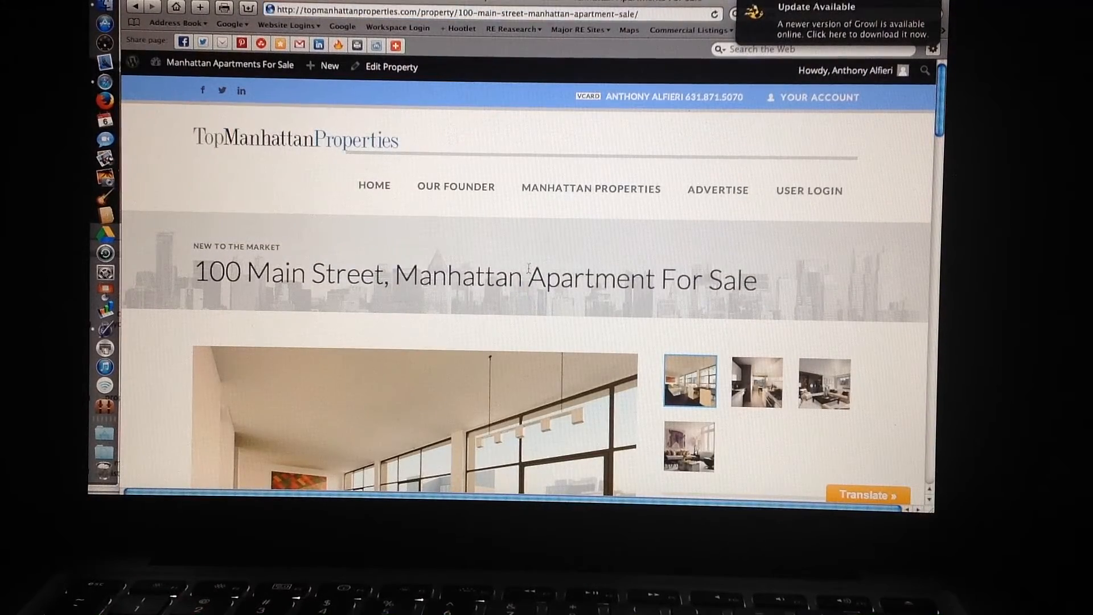
scroll("down", 3)
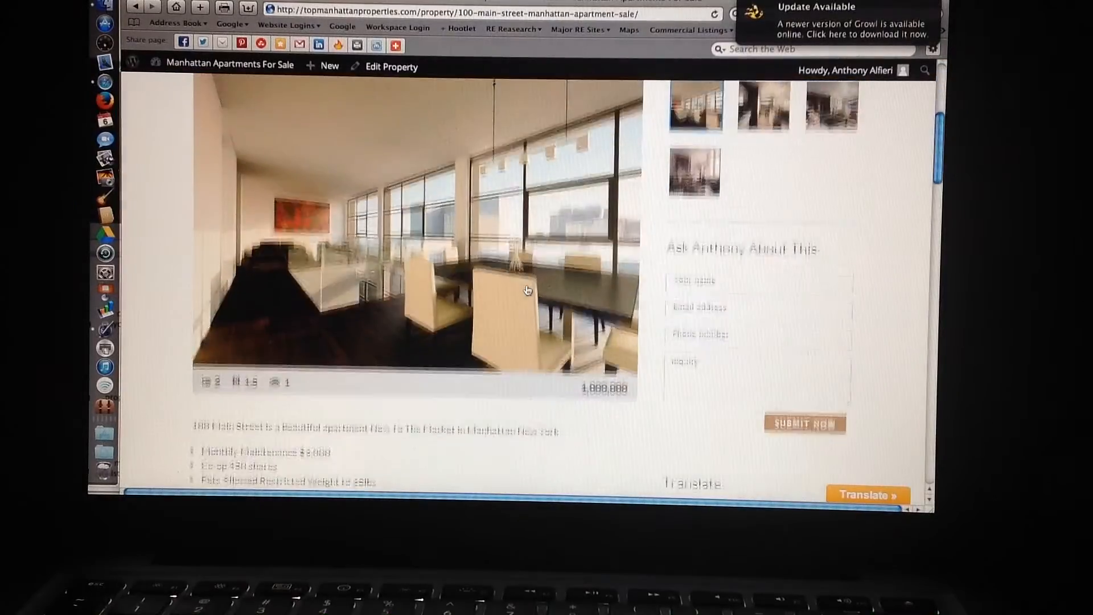
scroll("down", 3)
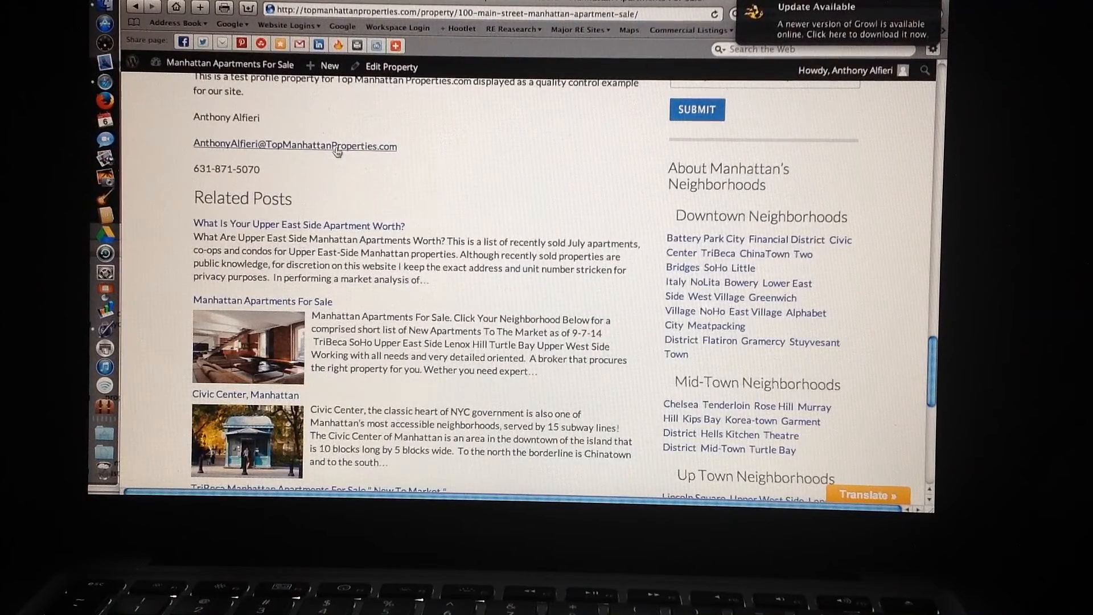
left_click(295, 145)
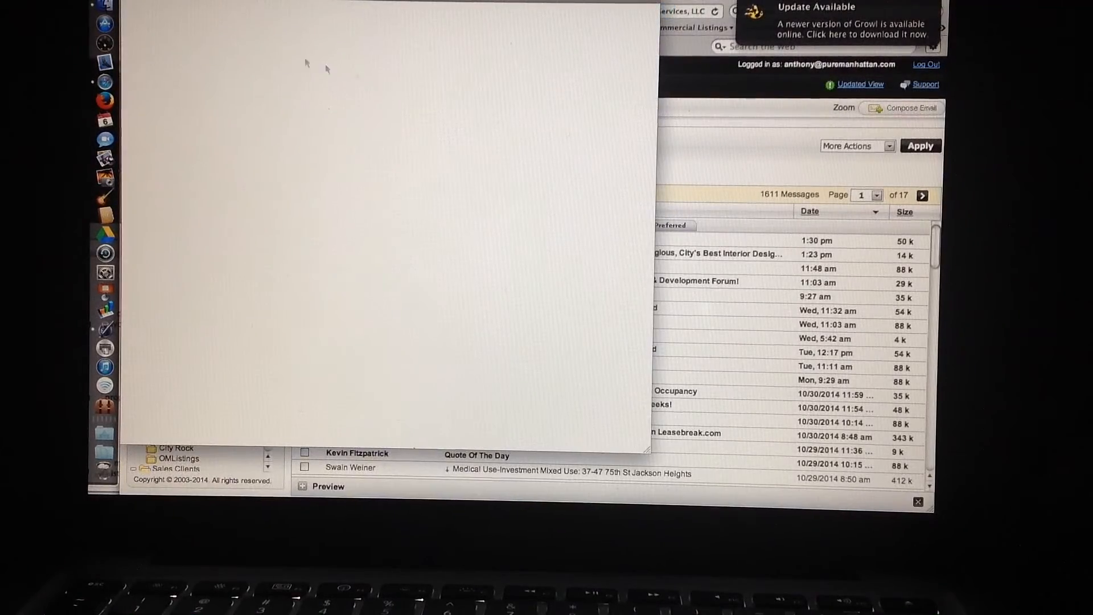
Cancel the pre-addressed webmail message and close the webmail window
left_click(908, 107)
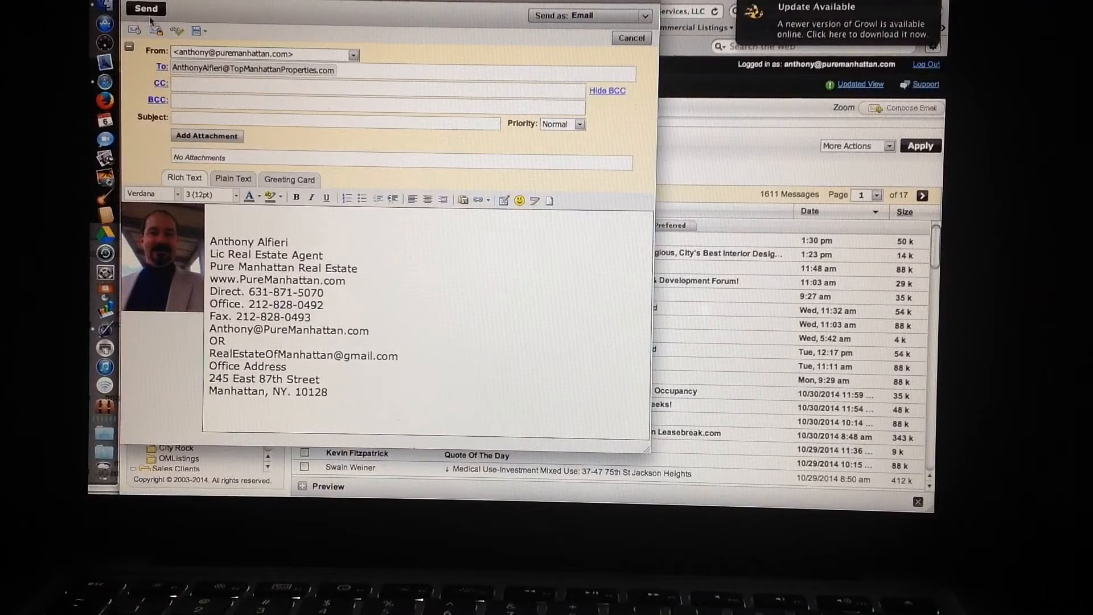
left_click(630, 38)
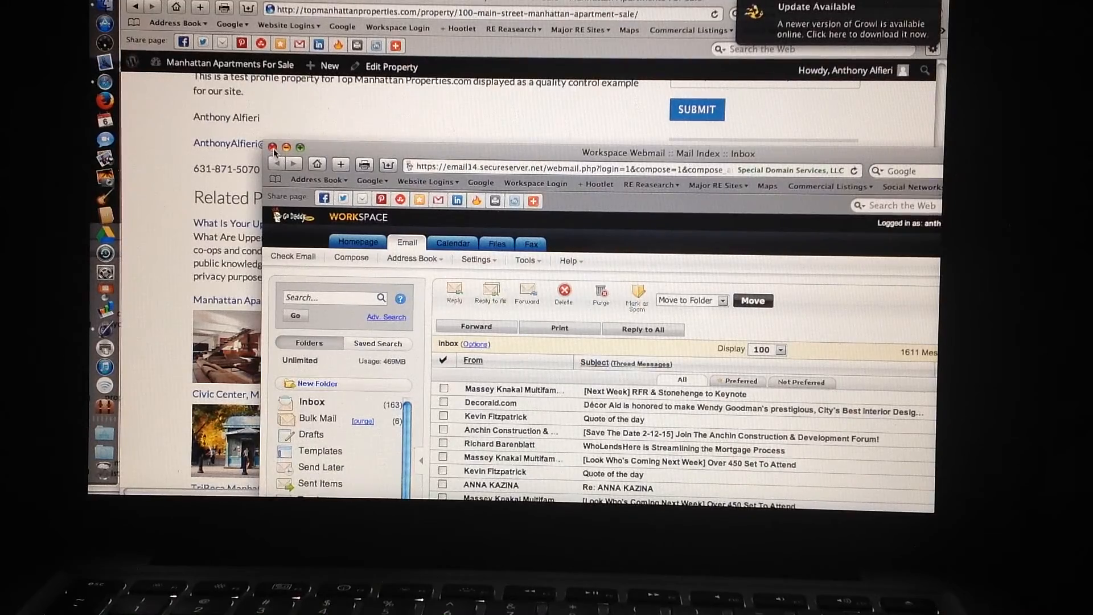
left_click(273, 147)
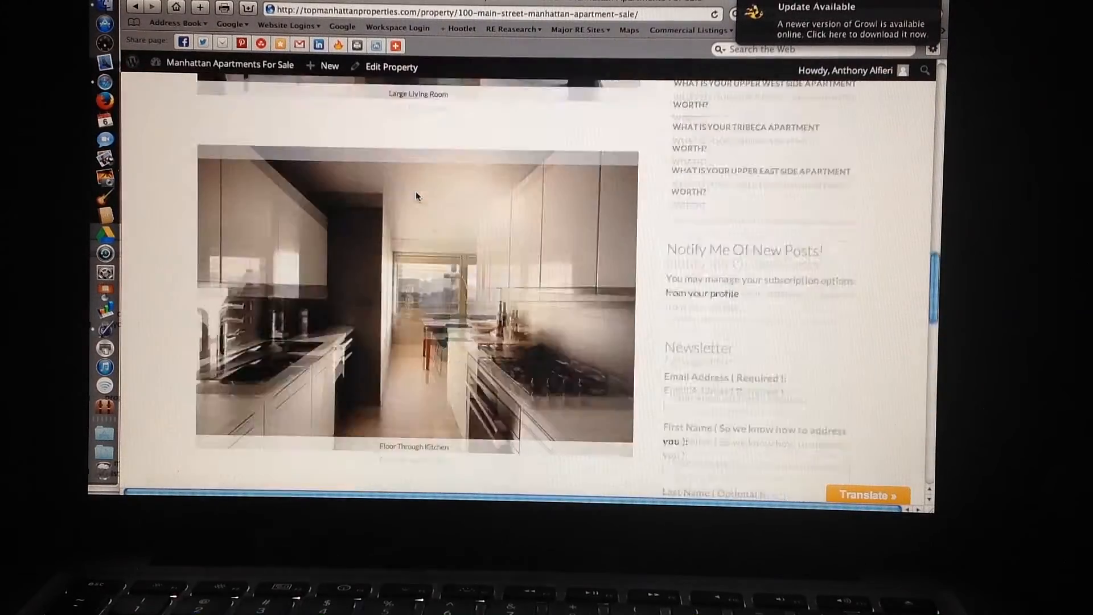